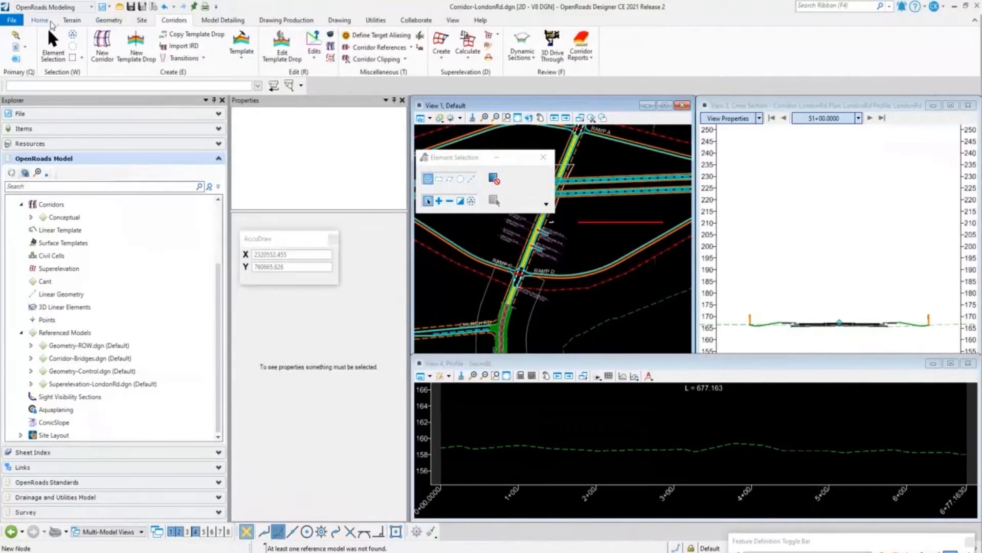
{"action": "mouse_move", "coordinate": [72, 20]}
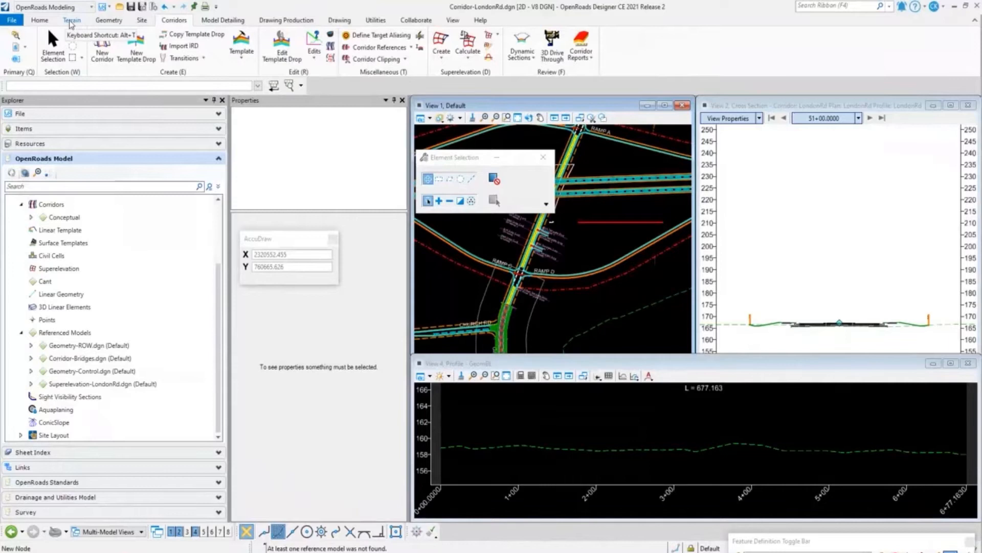
{"action": "mouse_move", "coordinate": [91, 23]}
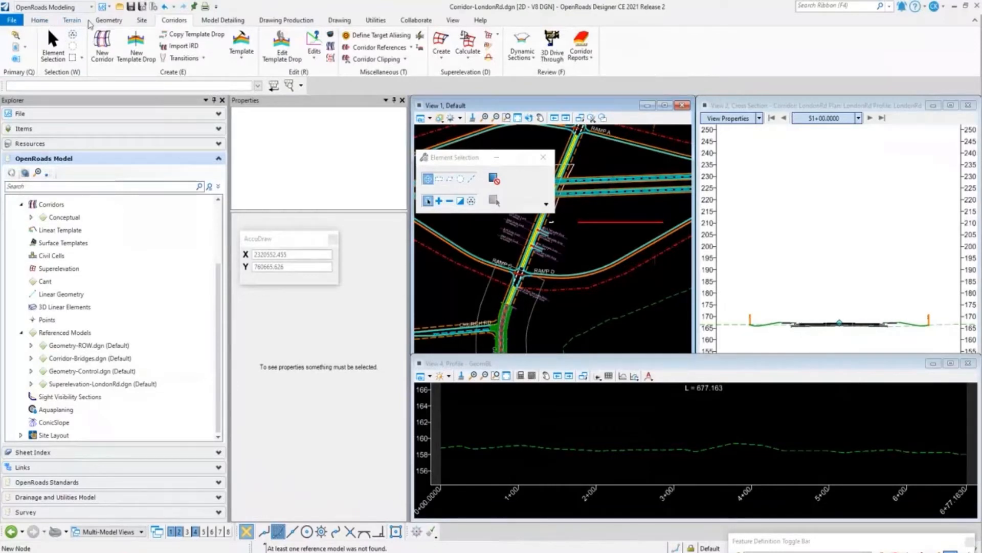
Browse the Terrain, Geometry and Corridors tabs, ending on Drawing Production's label tools
{"action": "left_click", "coordinate": [72, 20]}
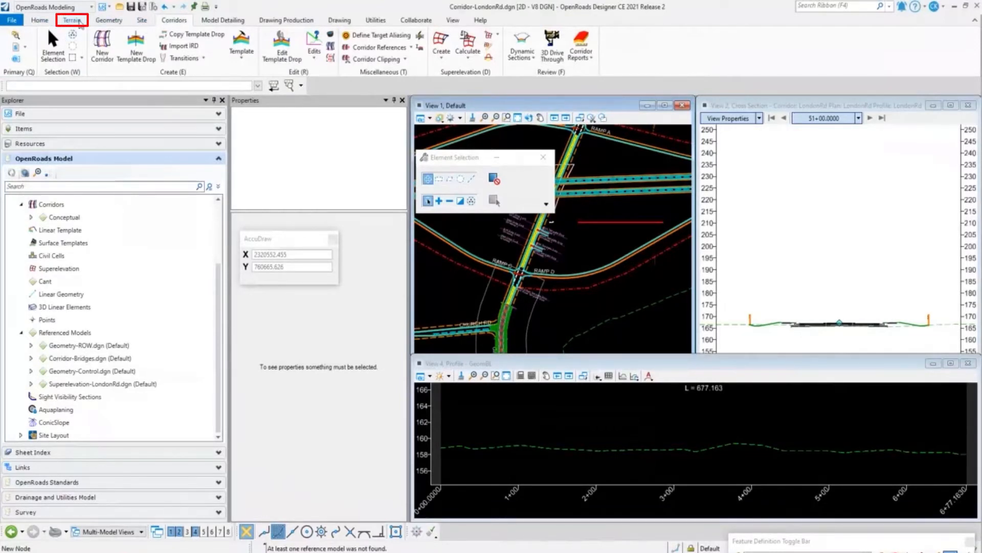
{"action": "left_click", "coordinate": [109, 20]}
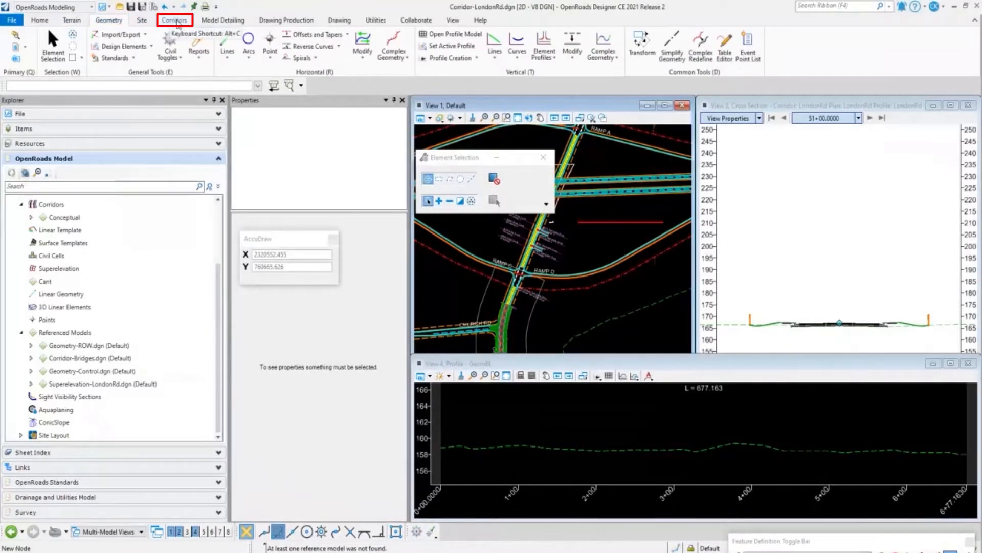
{"action": "left_click", "coordinate": [173, 20]}
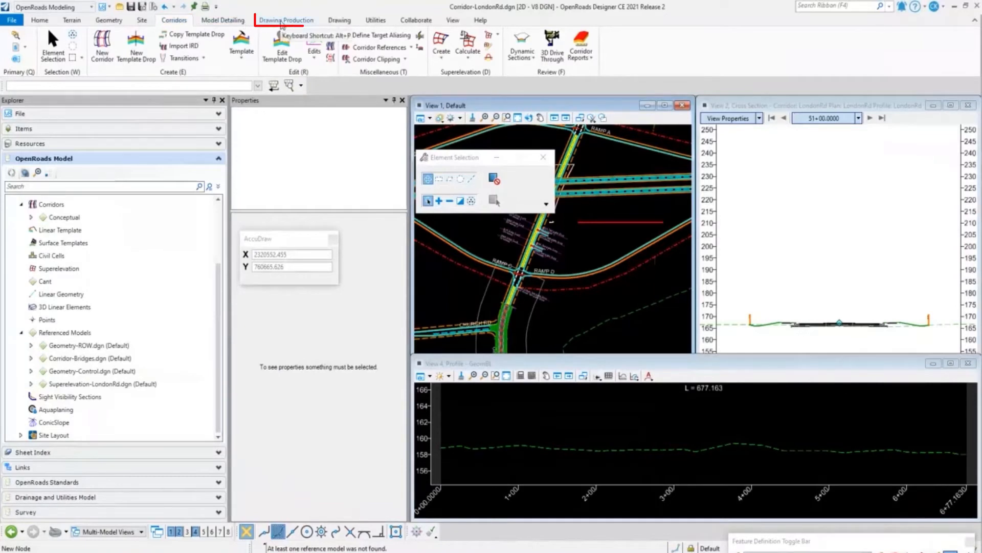
{"action": "left_click", "coordinate": [286, 20]}
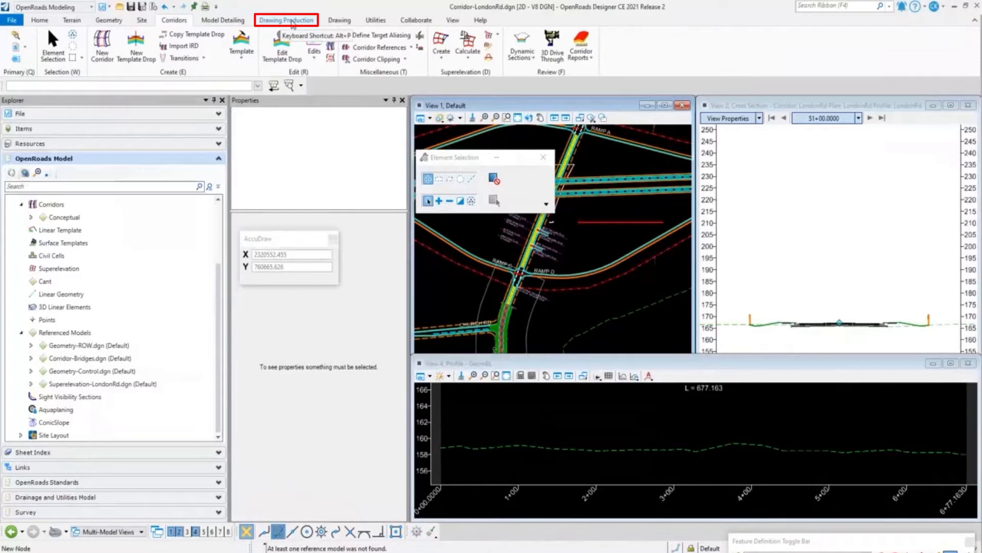
{"action": "left_click", "coordinate": [287, 19]}
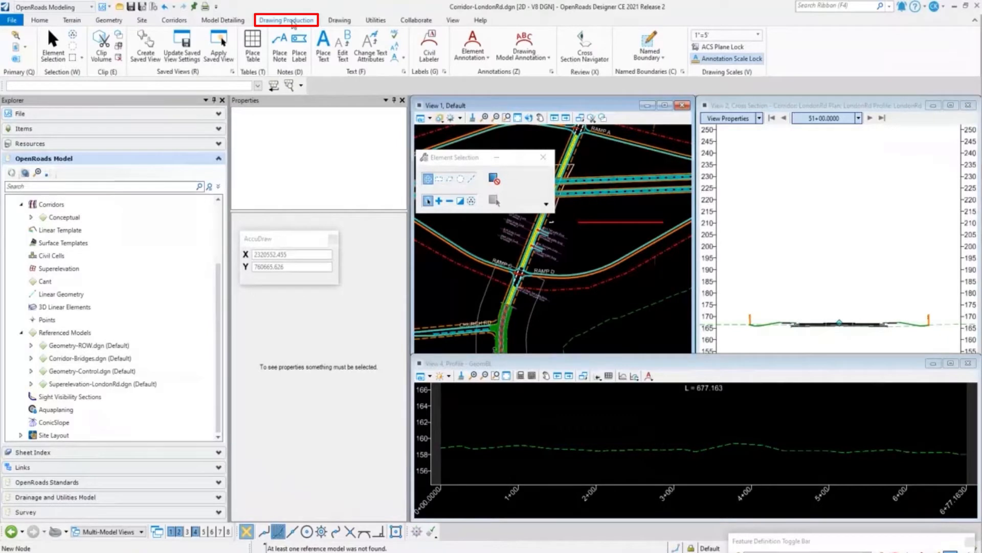
{"action": "left_click", "coordinate": [285, 20]}
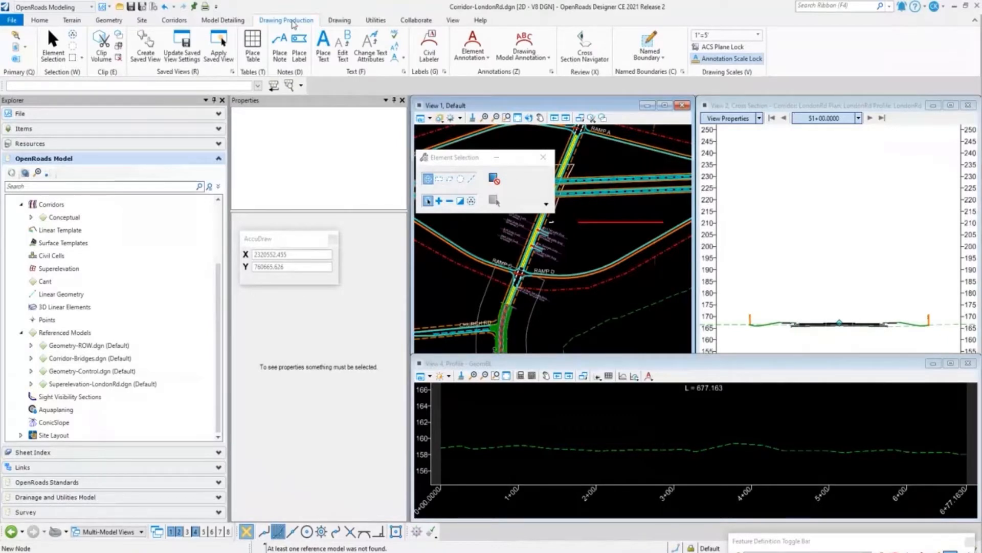
{"action": "left_click", "coordinate": [299, 44]}
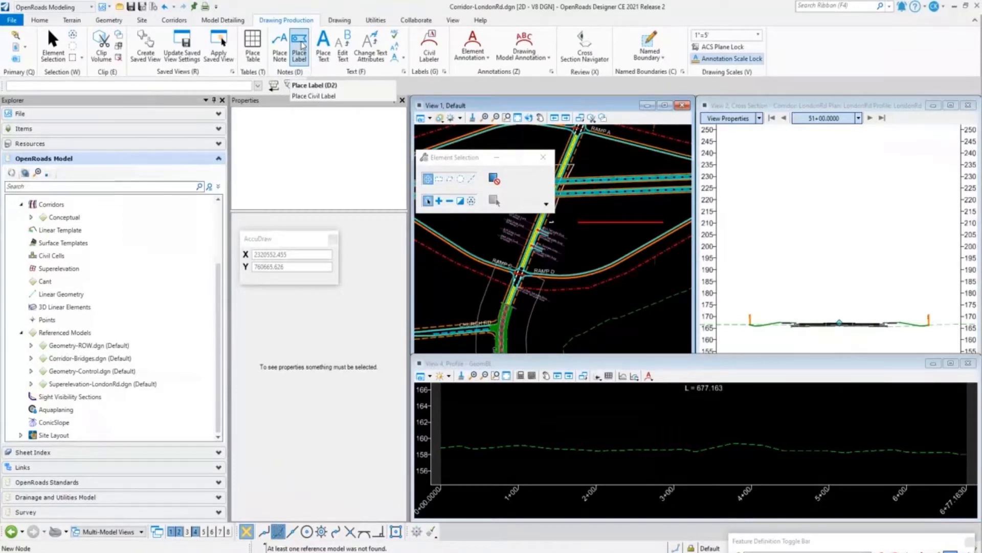
{"action": "mouse_move", "coordinate": [472, 44]}
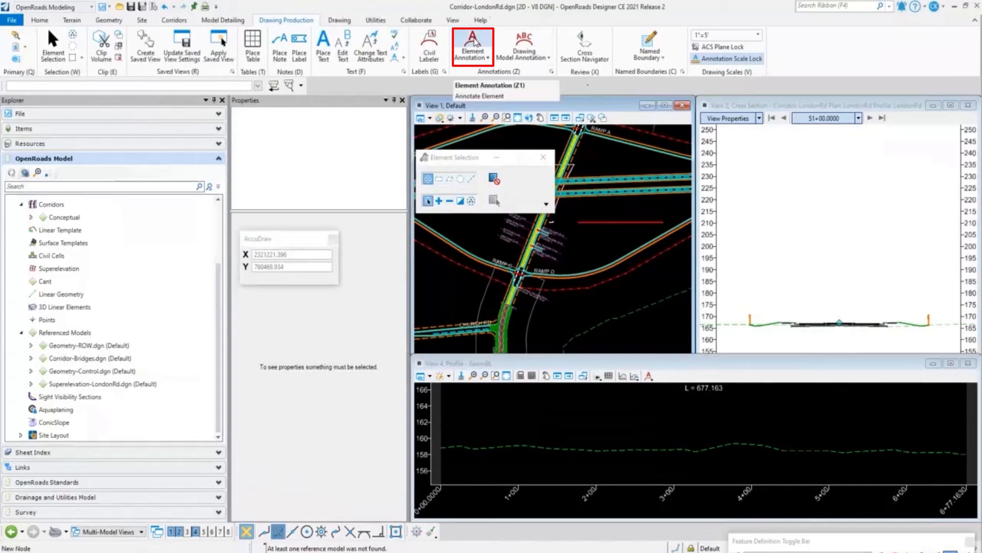
Run Element Annotation with Override Annotation Group checked, then show the Terrain tools
{"action": "left_click", "coordinate": [479, 95]}
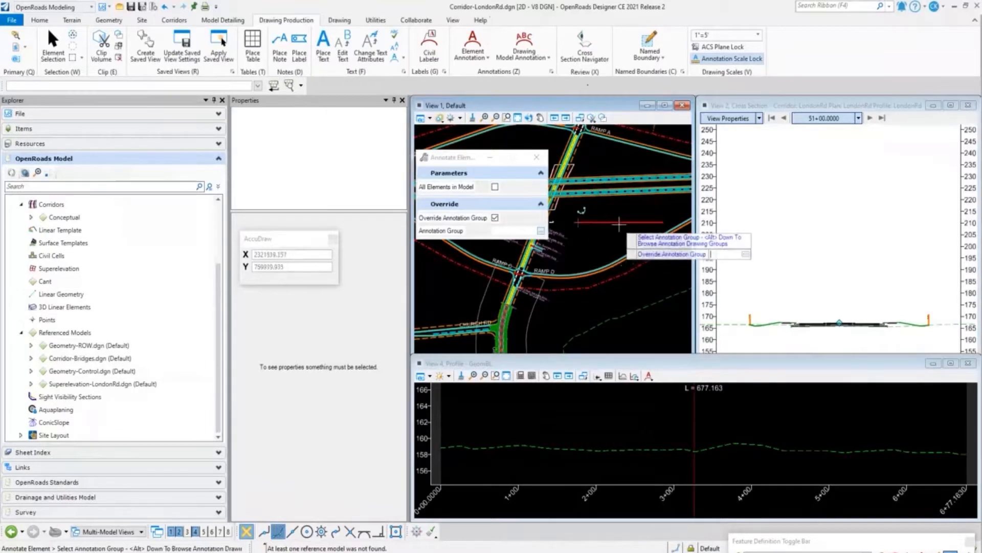
{"action": "mouse_move", "coordinate": [621, 223]}
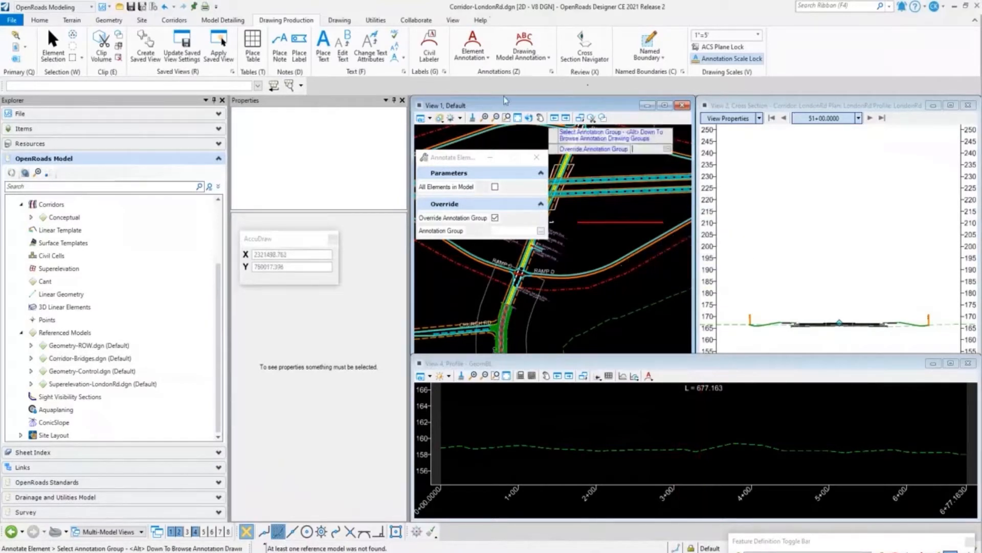
{"action": "left_click", "coordinate": [71, 19]}
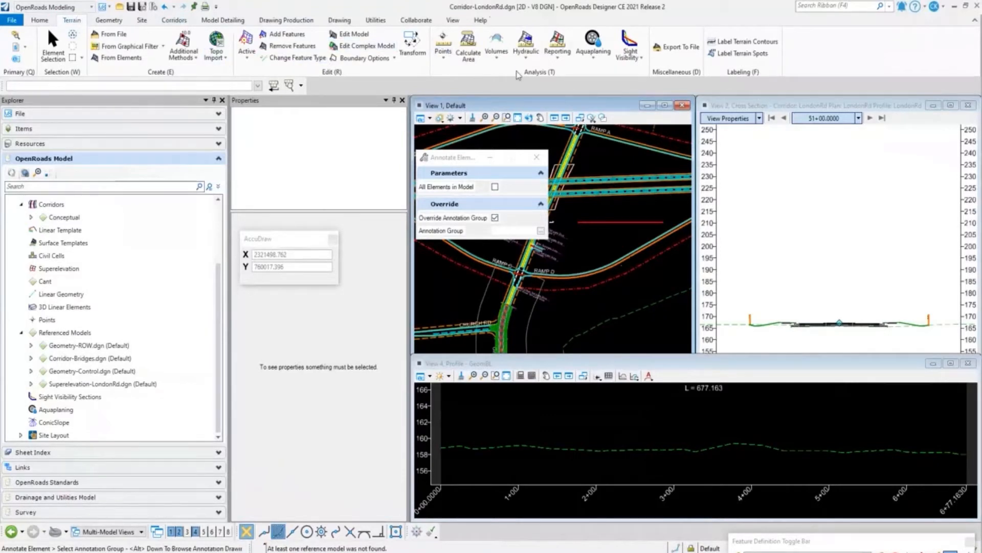
{"action": "mouse_move", "coordinate": [557, 44]}
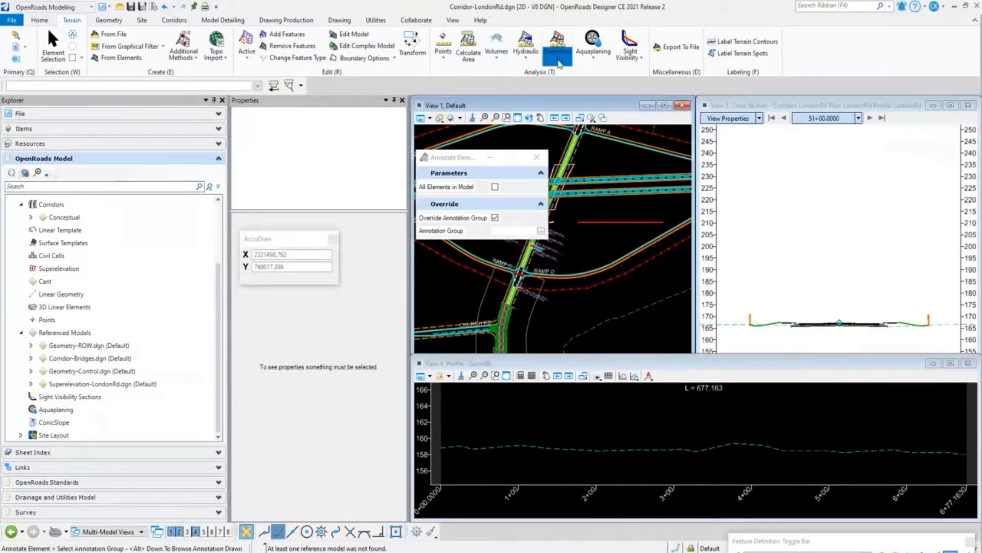
Open Terrain Reporting and browse the Geometry reports list, then show the Corridors tools
{"action": "left_click", "coordinate": [556, 45]}
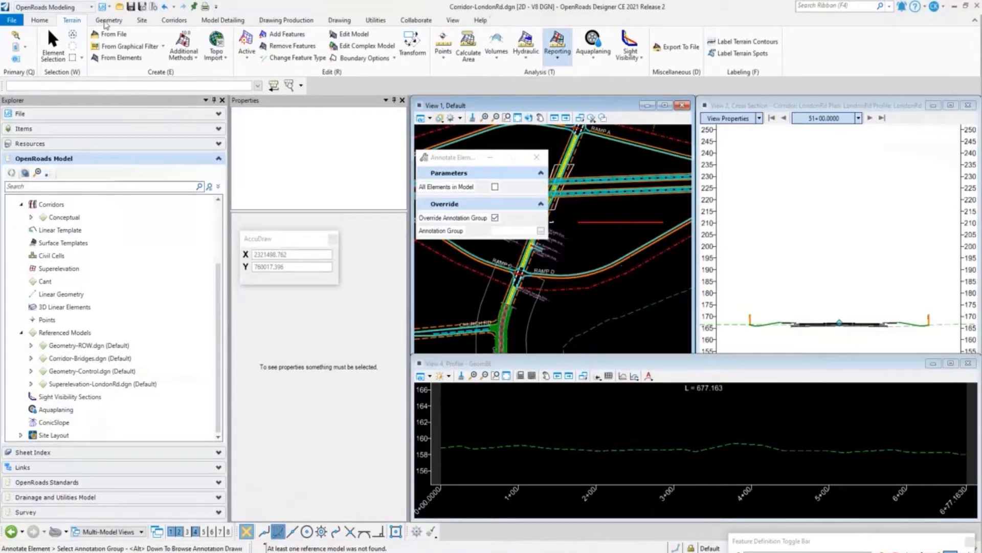
{"action": "left_click", "coordinate": [108, 19]}
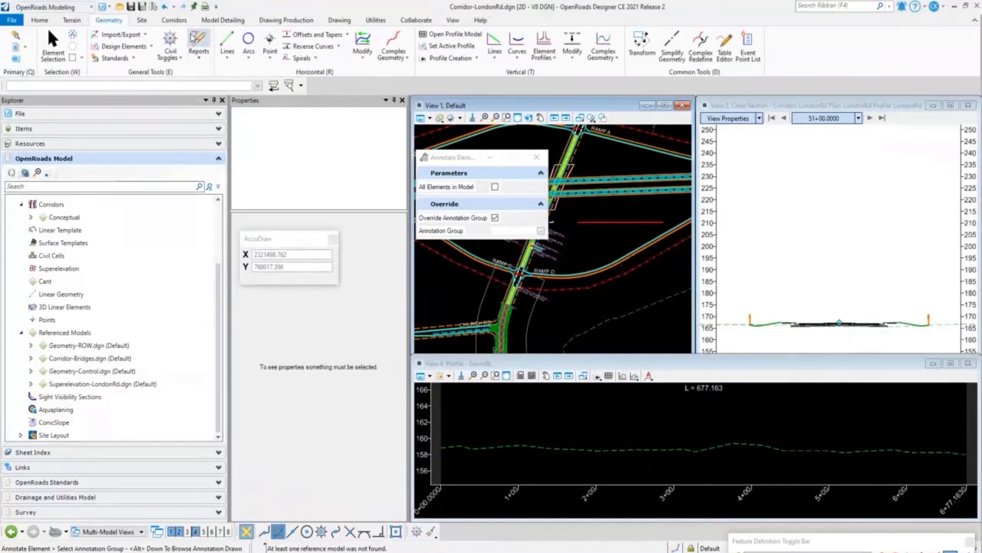
{"action": "left_click", "coordinate": [198, 44]}
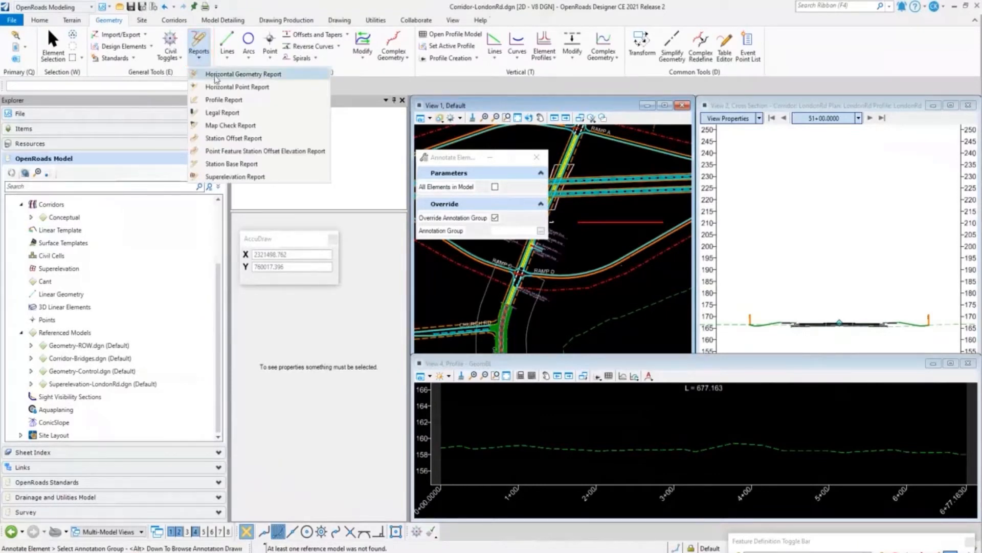
{"action": "mouse_move", "coordinate": [232, 163]}
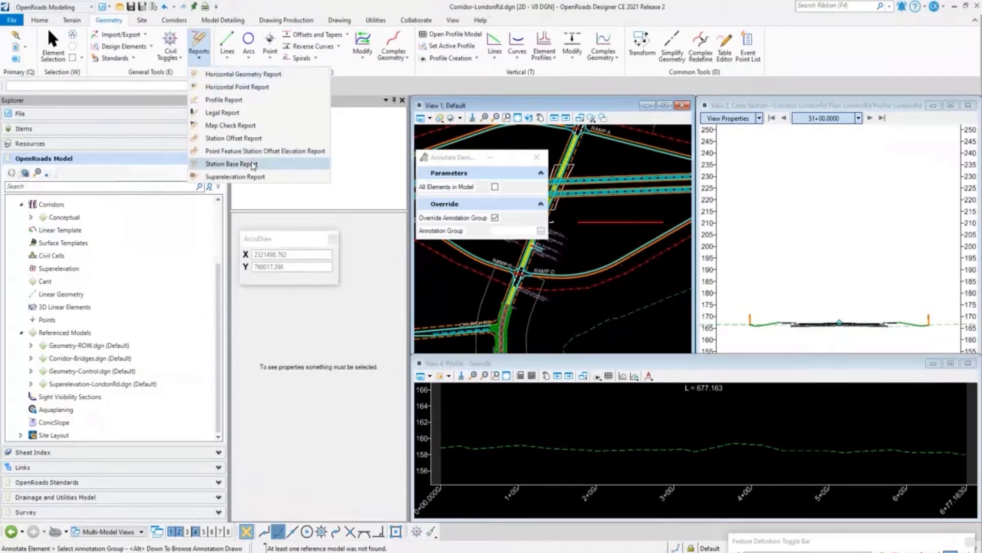
{"action": "mouse_move", "coordinate": [234, 138]}
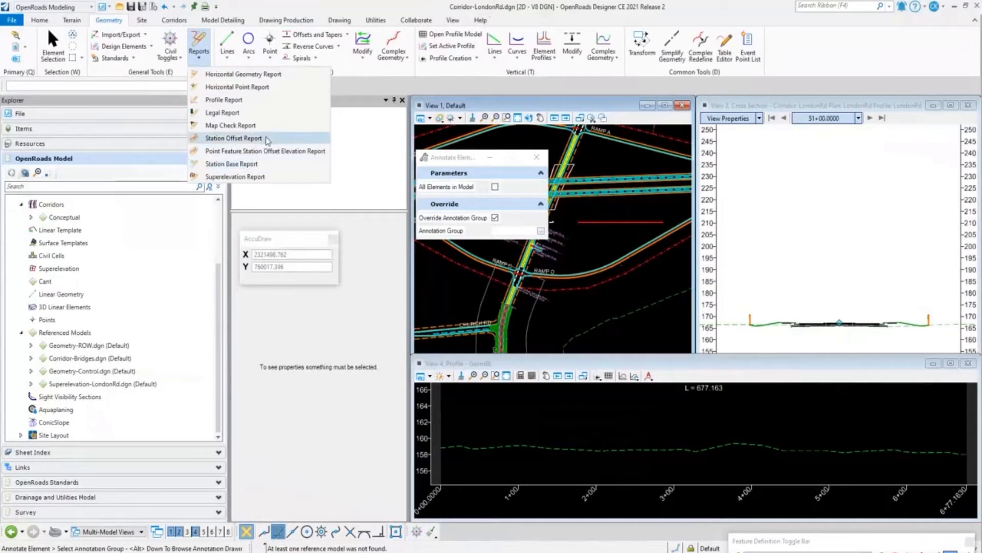
{"action": "left_click", "coordinate": [174, 19]}
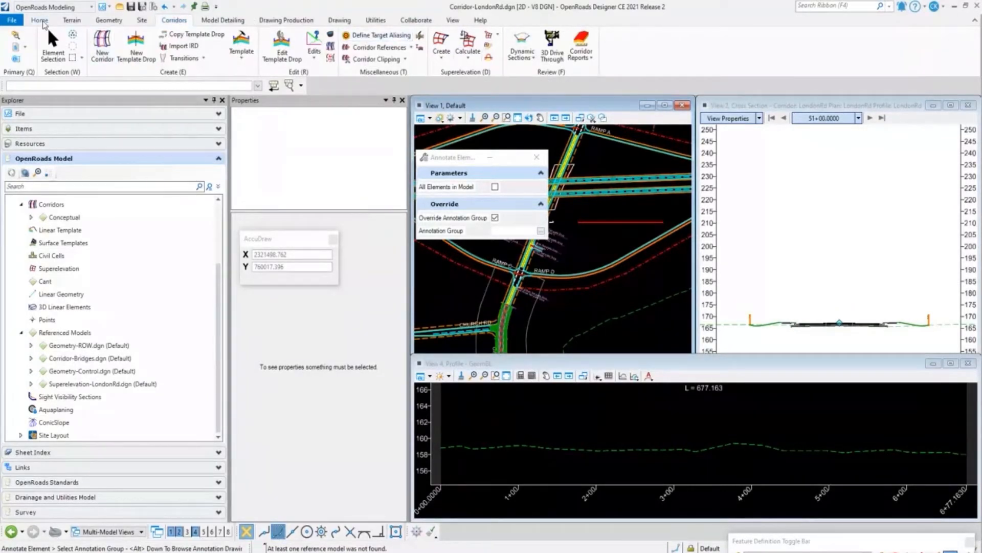
Show the Home tab's Reports list, from horizontal geometry to superelevation
{"action": "left_click", "coordinate": [39, 20]}
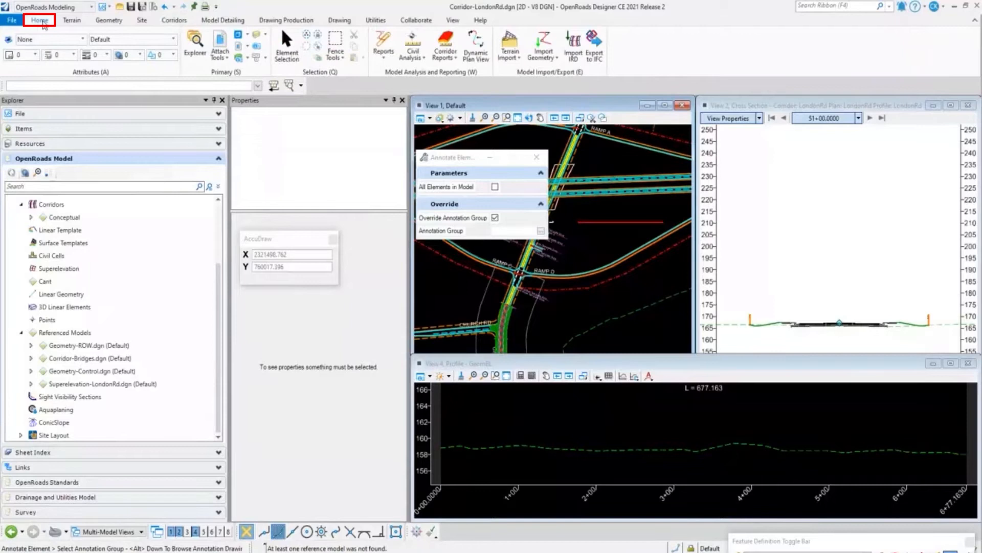
{"action": "left_click", "coordinate": [383, 45]}
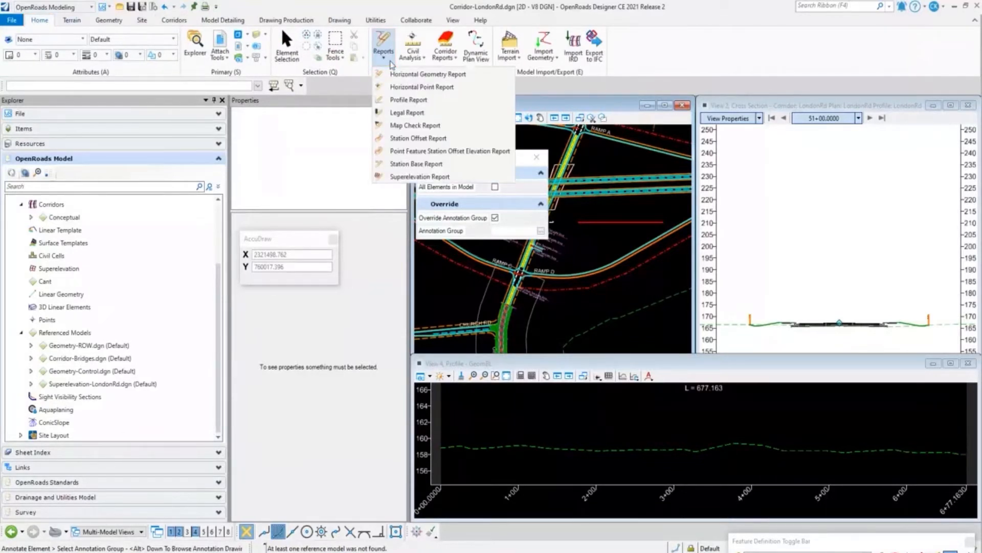
{"action": "mouse_move", "coordinate": [415, 126]}
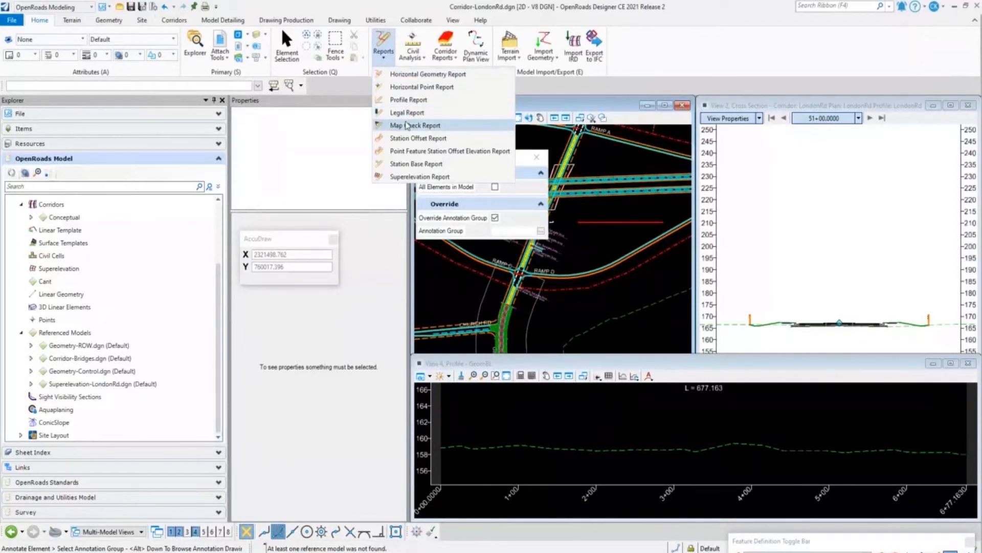
{"action": "mouse_move", "coordinate": [421, 86]}
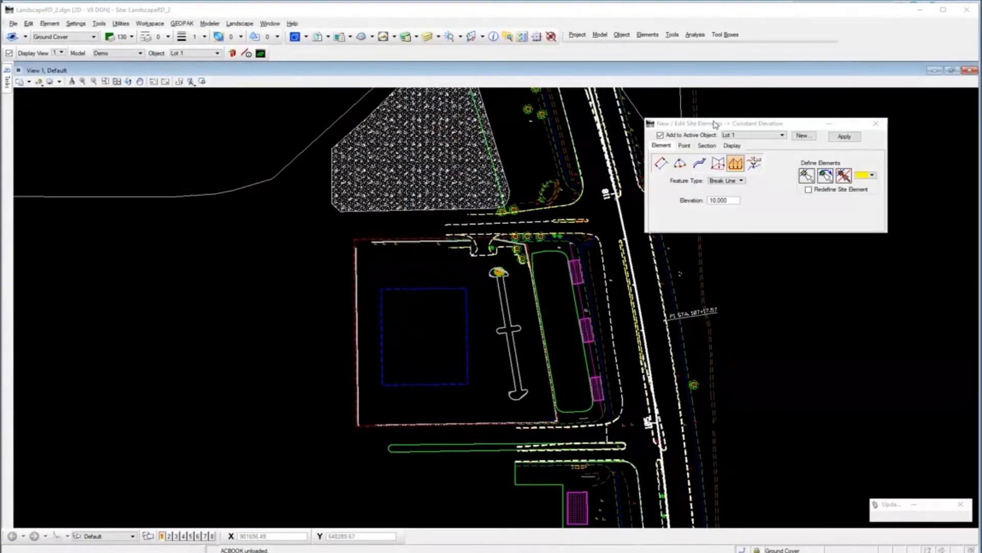
{"action": "mouse_move", "coordinate": [257, 361]}
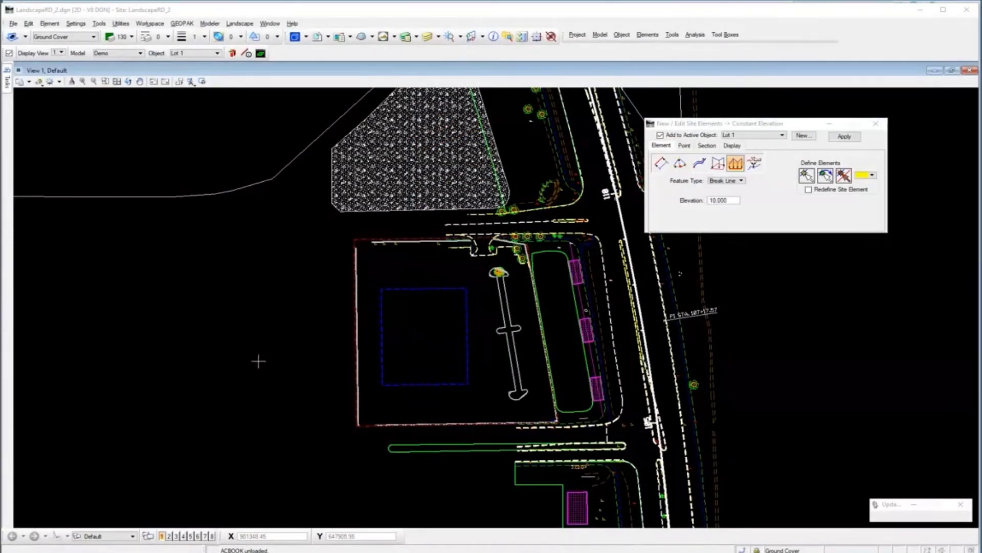
{"action": "mouse_move", "coordinate": [271, 292]}
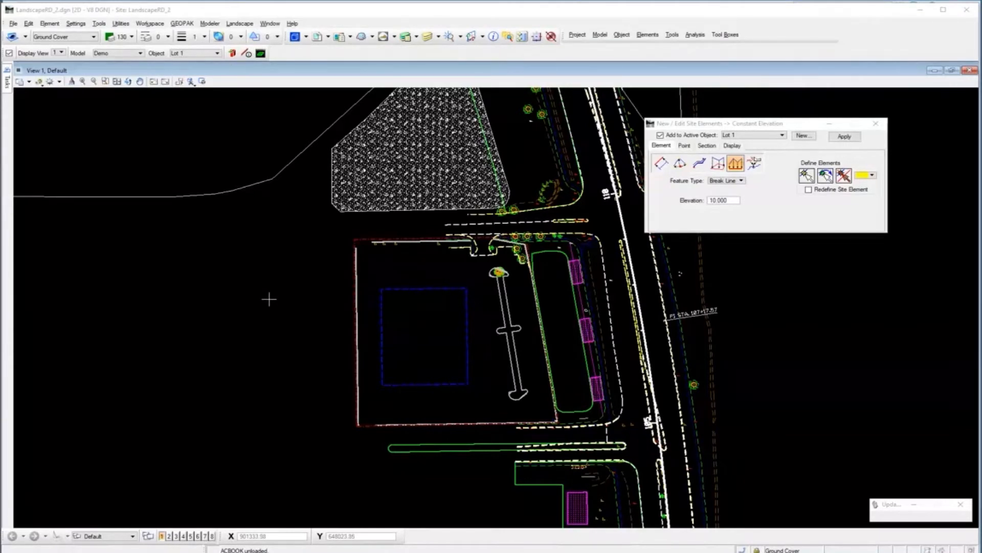
{"action": "mouse_move", "coordinate": [293, 319]}
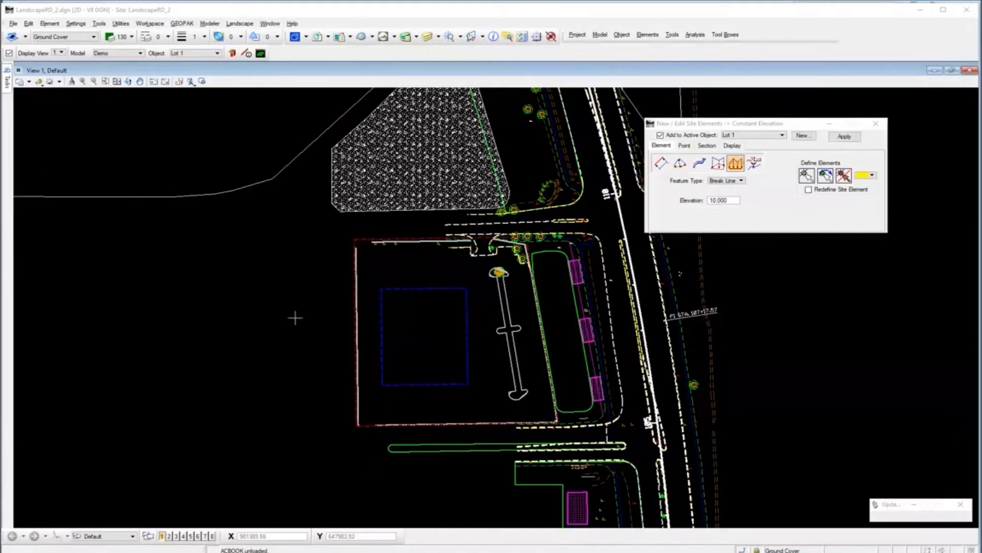
{"action": "mouse_move", "coordinate": [298, 333]}
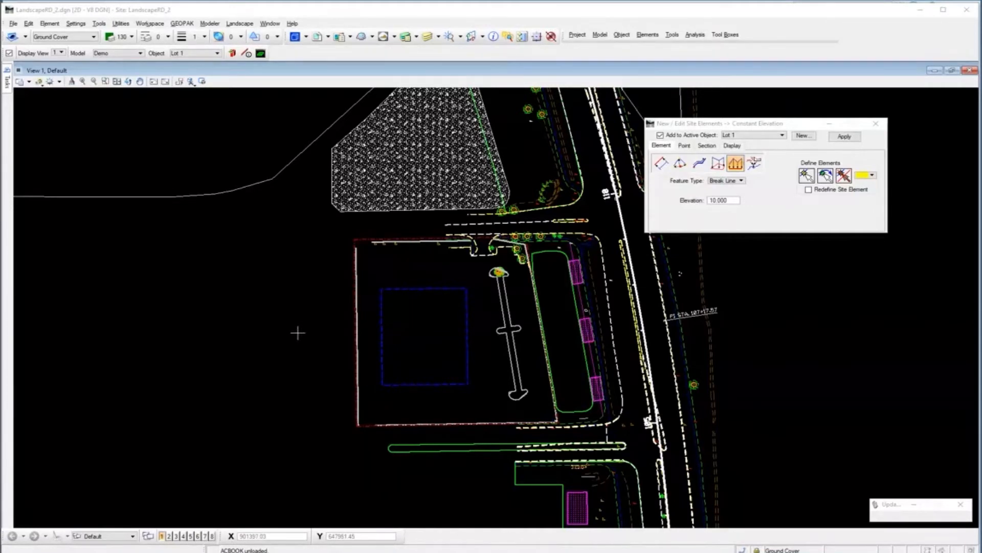
{"action": "mouse_move", "coordinate": [312, 375]}
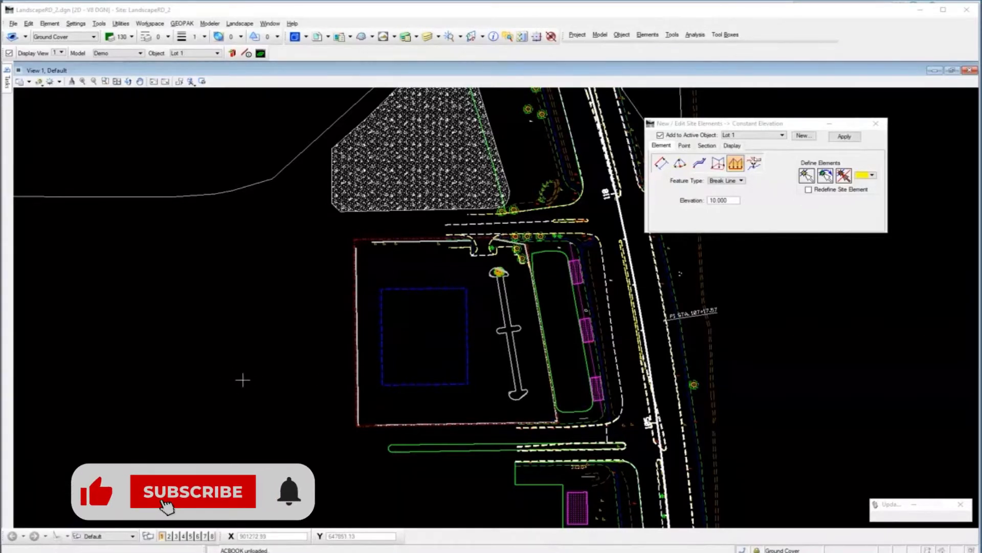
Define the building shape as a 10.000 constant-elevation break line site element
{"action": "left_click", "coordinate": [192, 491]}
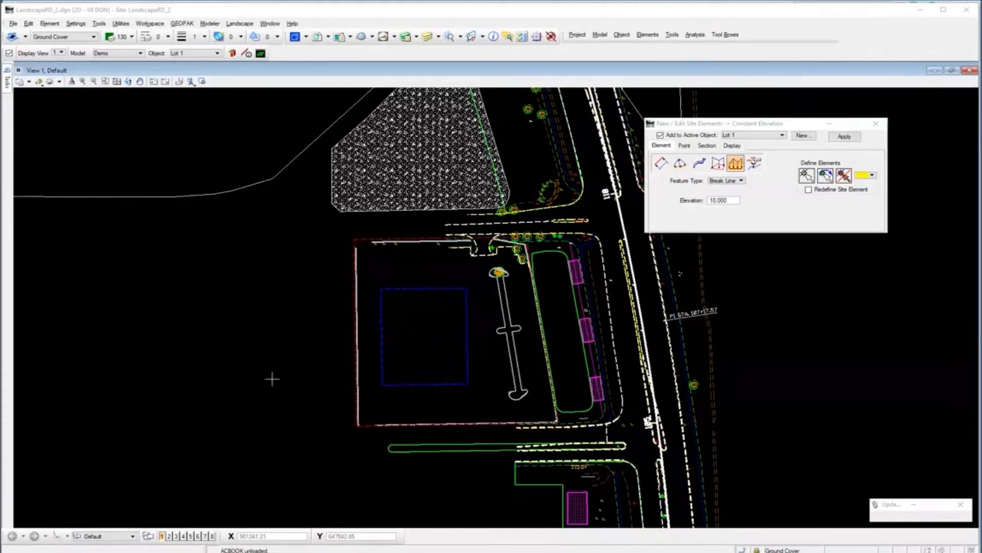
{"action": "mouse_move", "coordinate": [273, 390]}
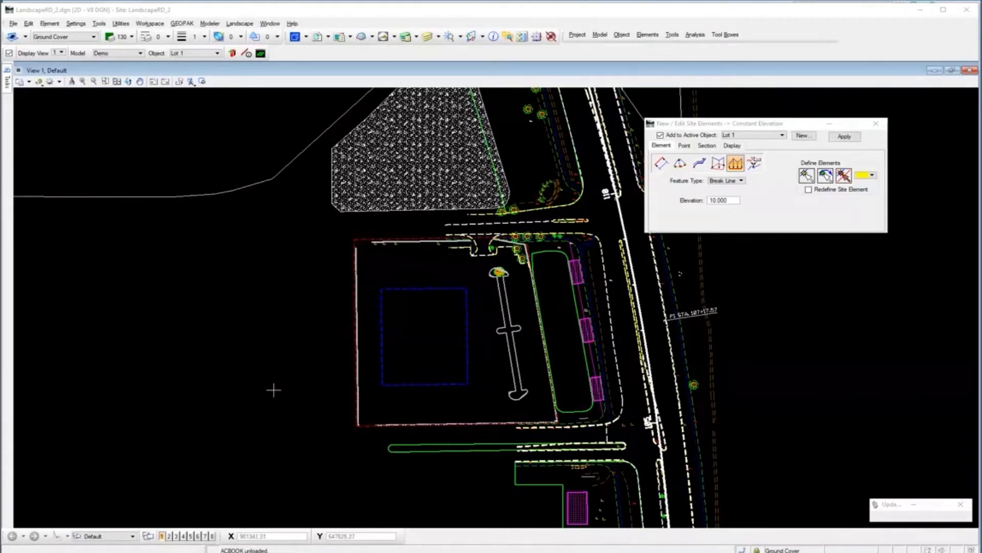
{"action": "mouse_move", "coordinate": [295, 398]}
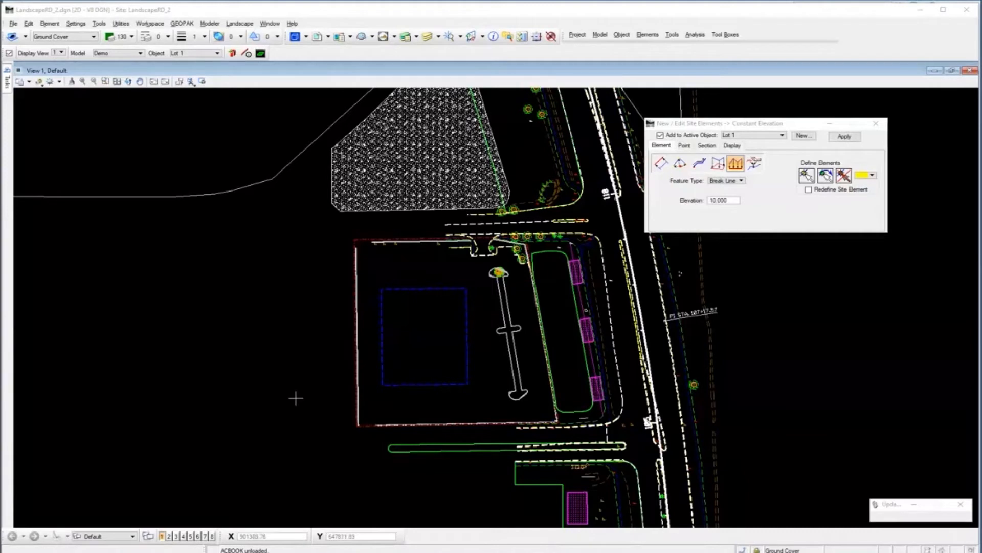
{"action": "mouse_move", "coordinate": [243, 363]}
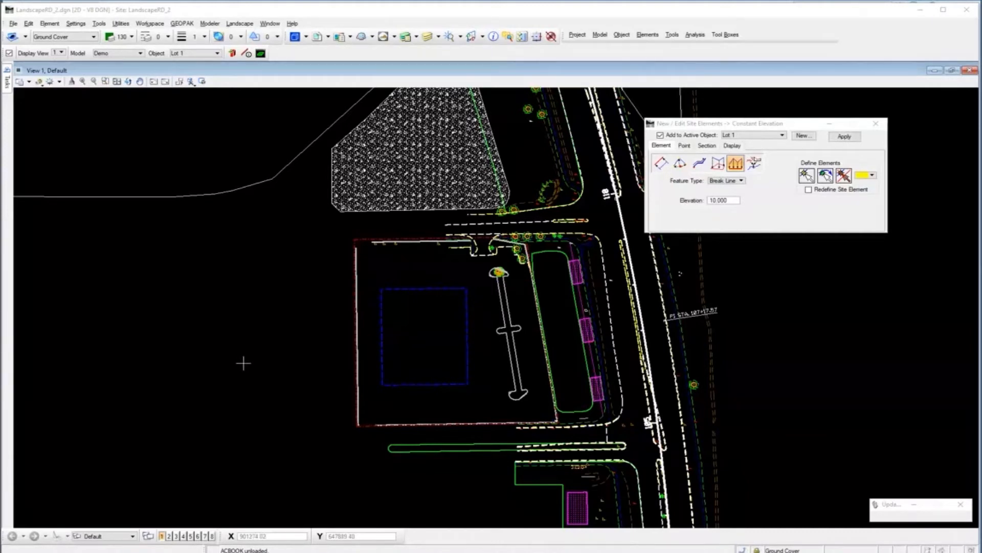
{"action": "mouse_move", "coordinate": [407, 287]}
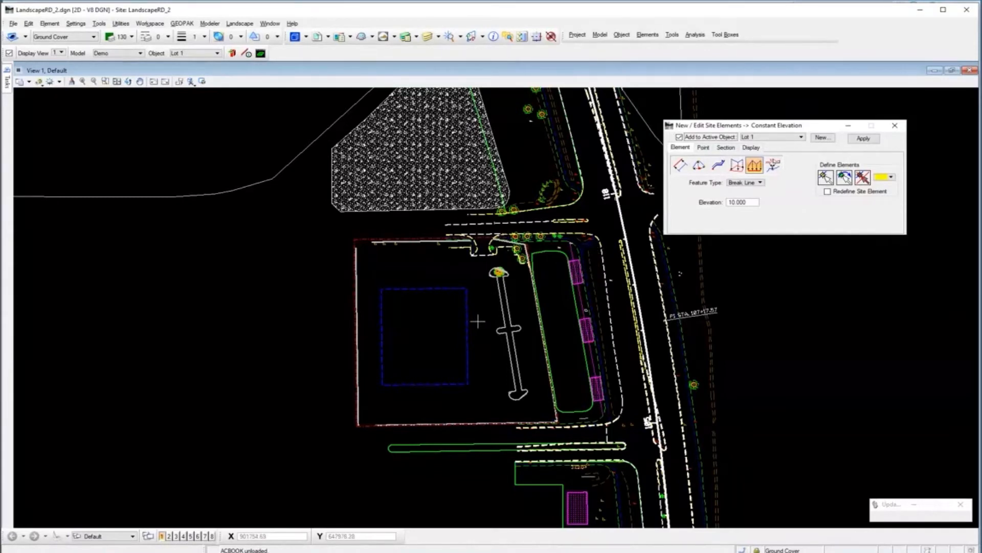
{"action": "mouse_move", "coordinate": [464, 336]}
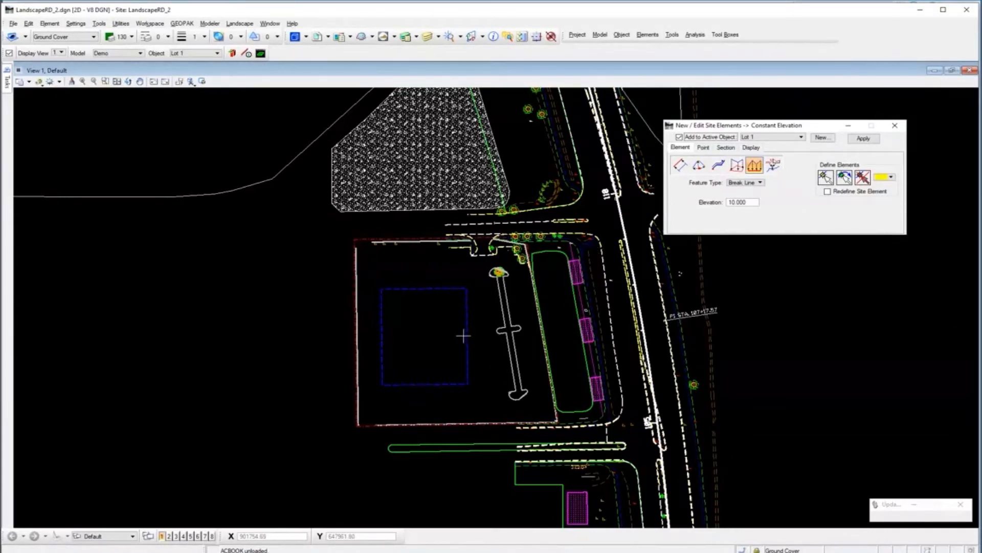
{"action": "mouse_move", "coordinate": [441, 335]}
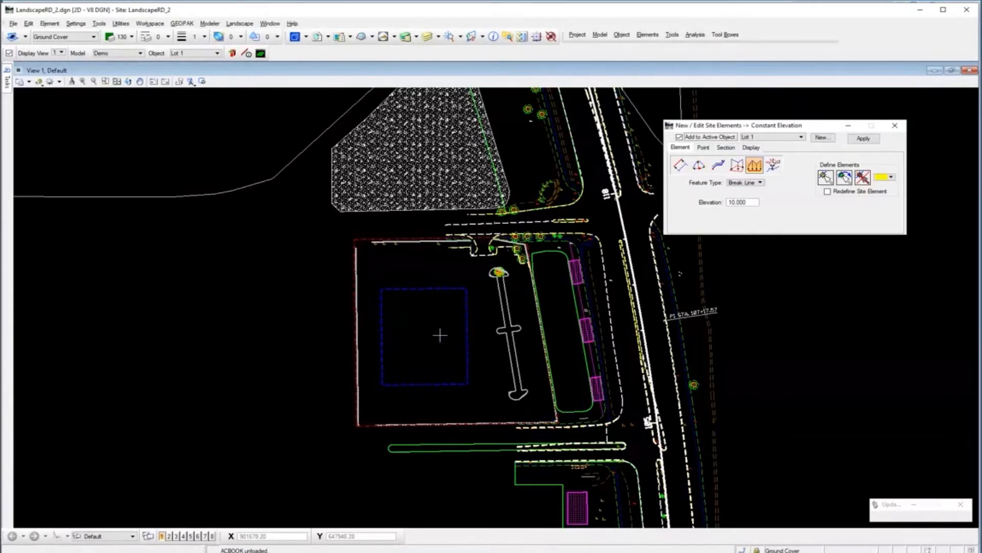
{"action": "mouse_move", "coordinate": [602, 351]}
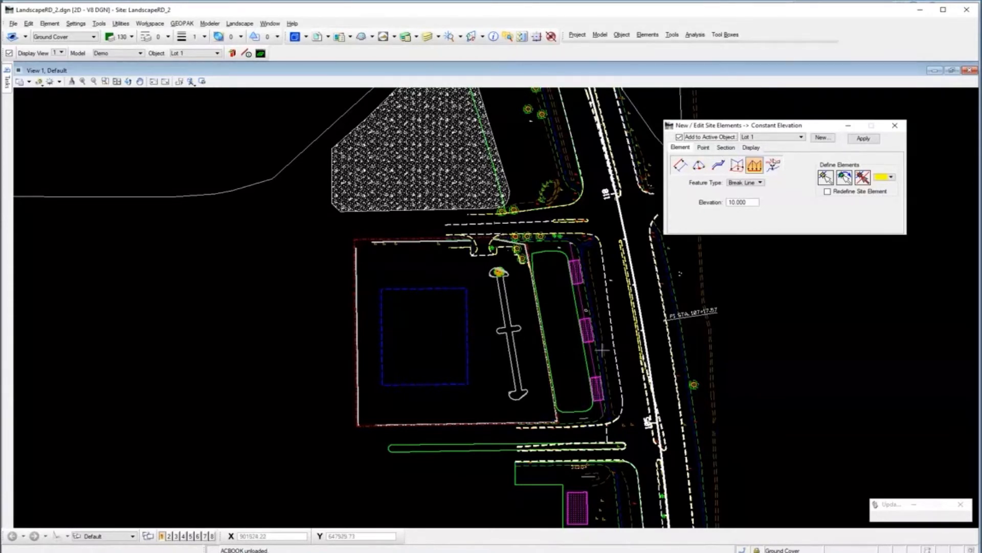
{"action": "left_click", "coordinate": [745, 182]}
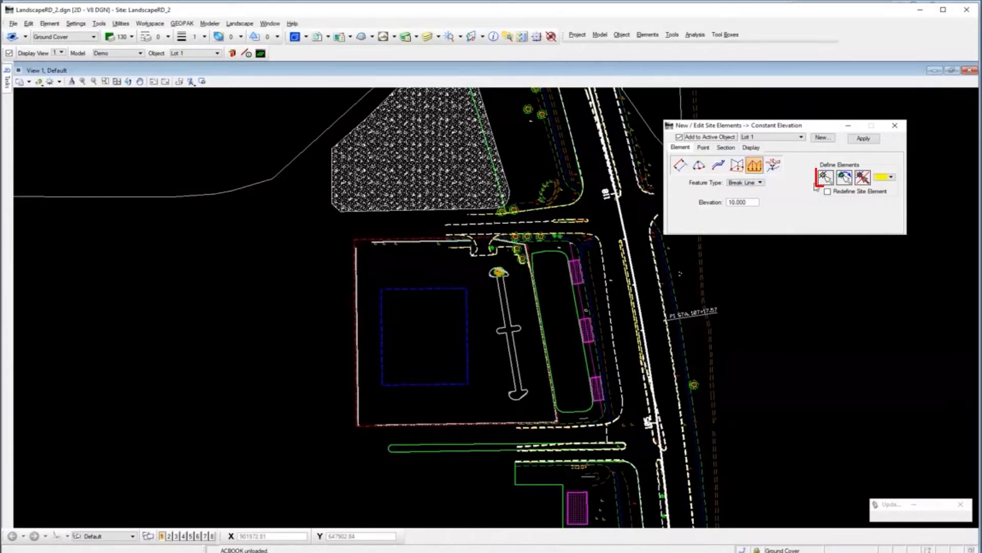
{"action": "left_click", "coordinate": [403, 289]}
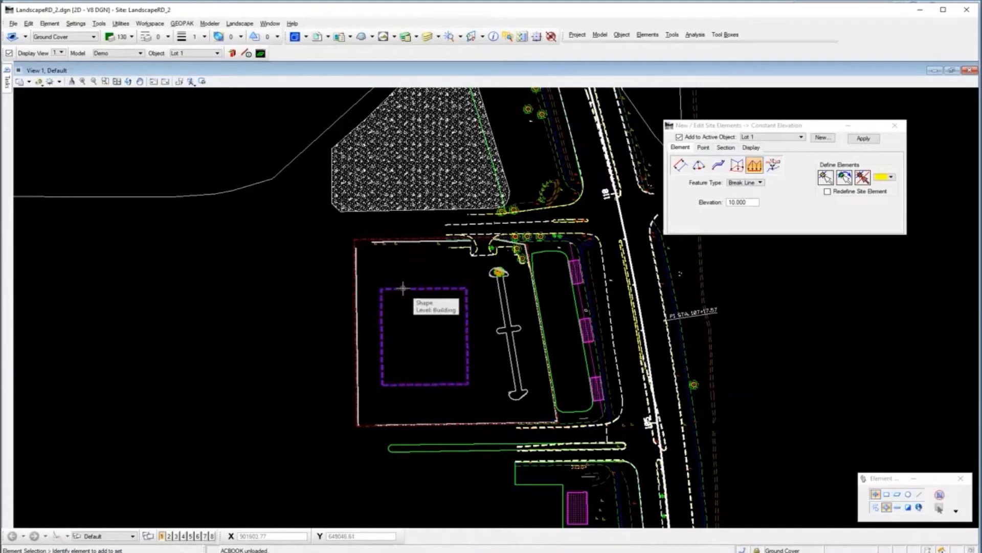
{"action": "left_click", "coordinate": [864, 138]}
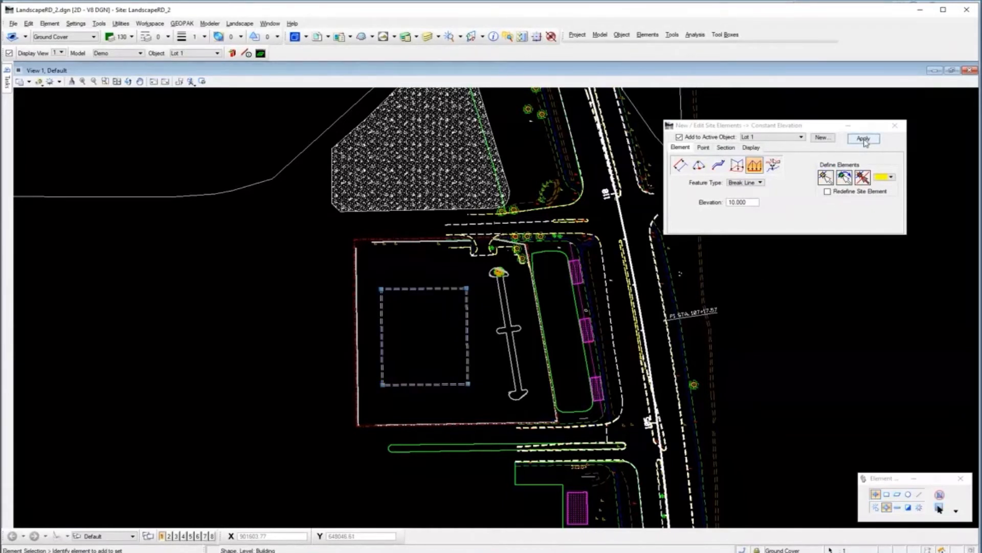
{"action": "left_click", "coordinate": [863, 138]}
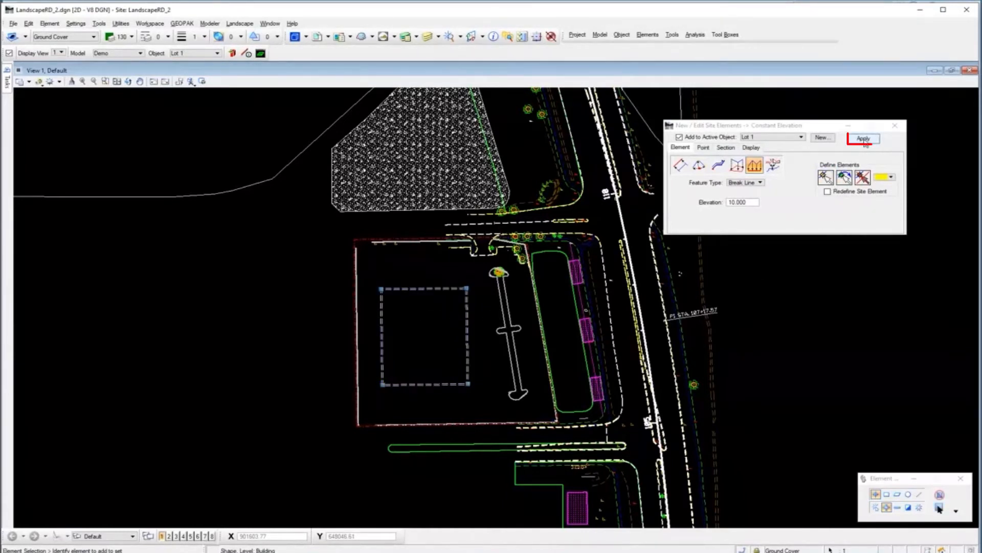
{"action": "left_click", "coordinate": [864, 138]}
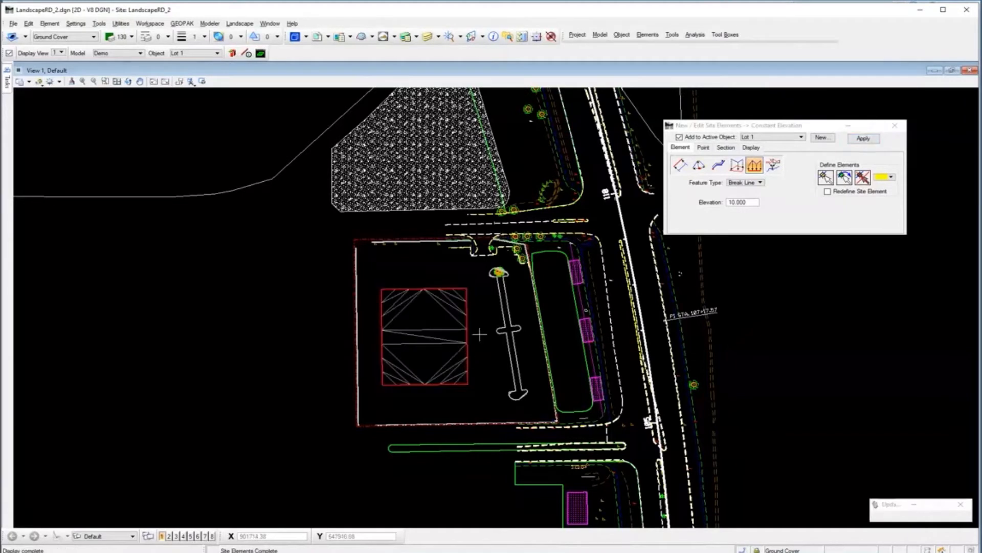
{"action": "left_click", "coordinate": [680, 165]}
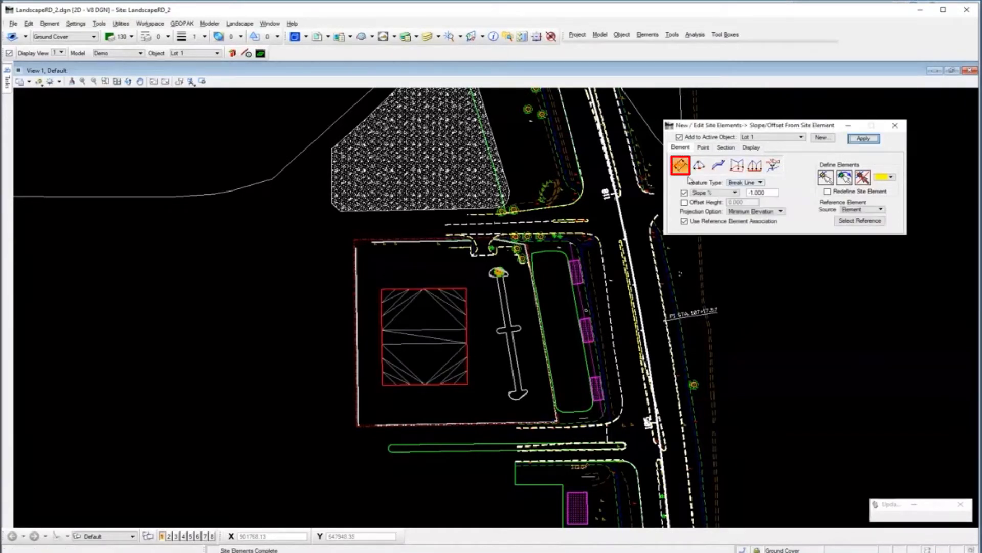
Slope a -1.000% break line from the building pad out to the parking median
{"action": "left_click", "coordinate": [681, 165]}
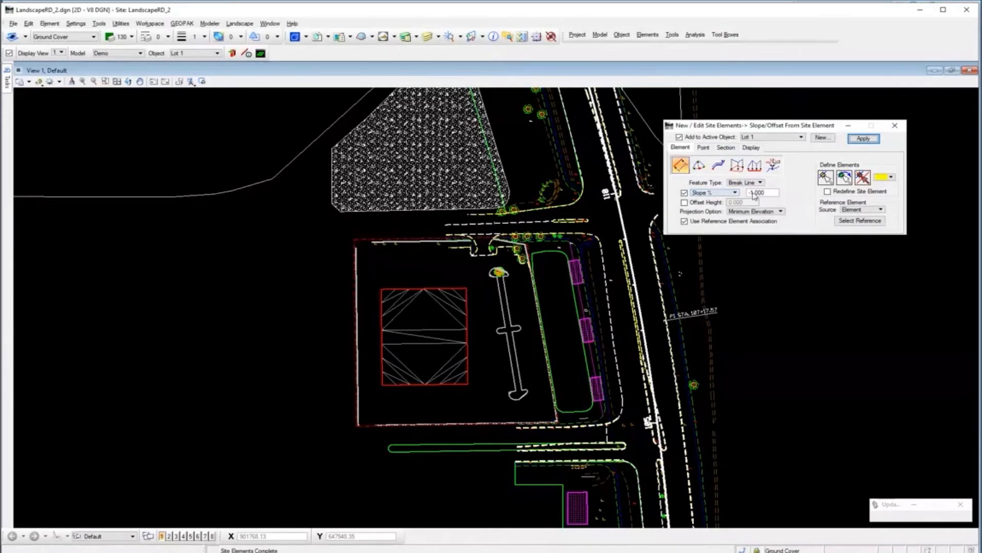
{"action": "left_click", "coordinate": [863, 137]}
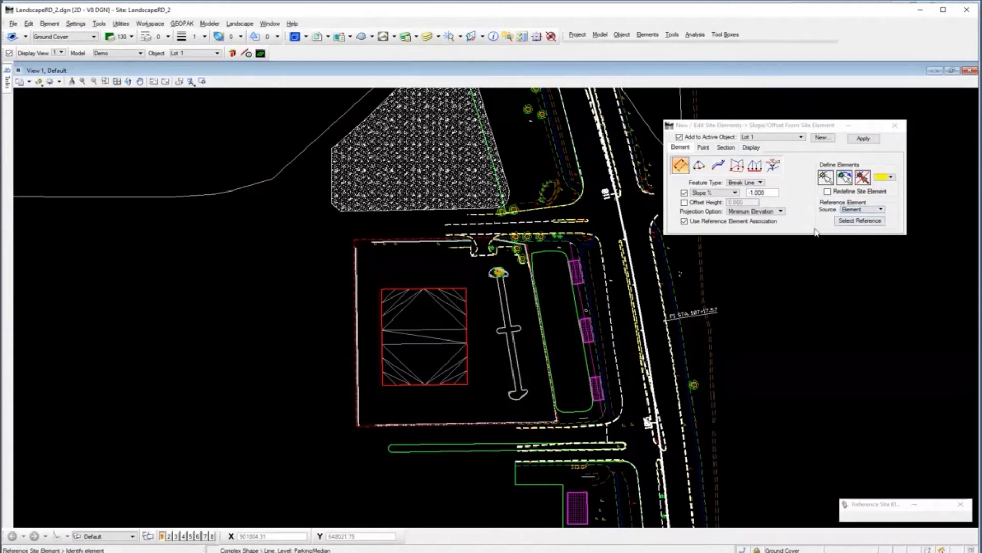
{"action": "left_click", "coordinate": [471, 289]}
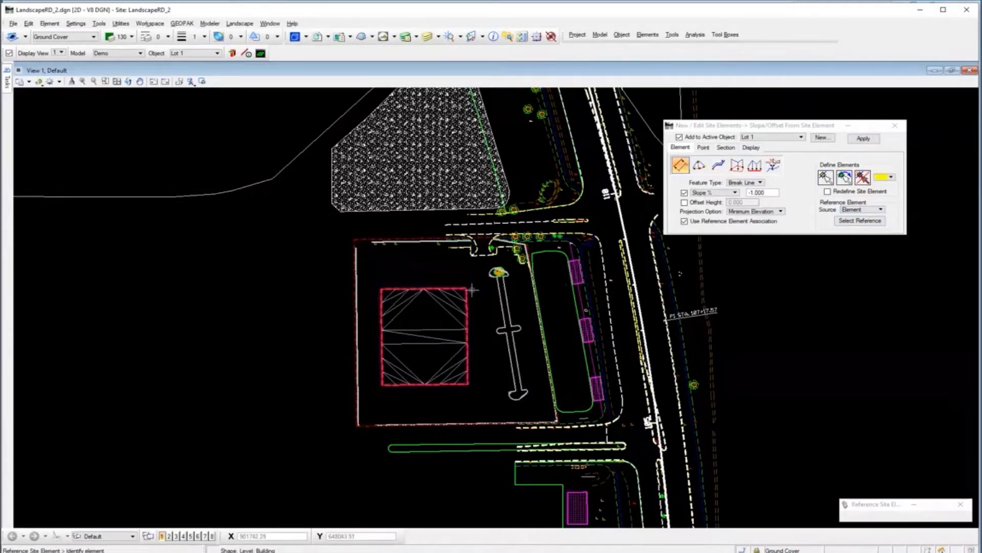
{"action": "left_click", "coordinate": [863, 139]}
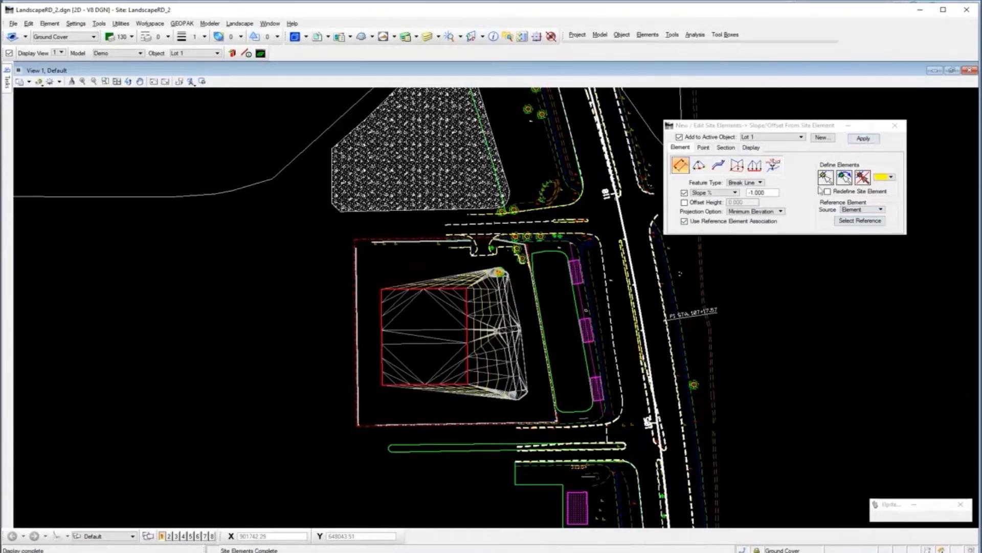
{"action": "mouse_move", "coordinate": [670, 338]}
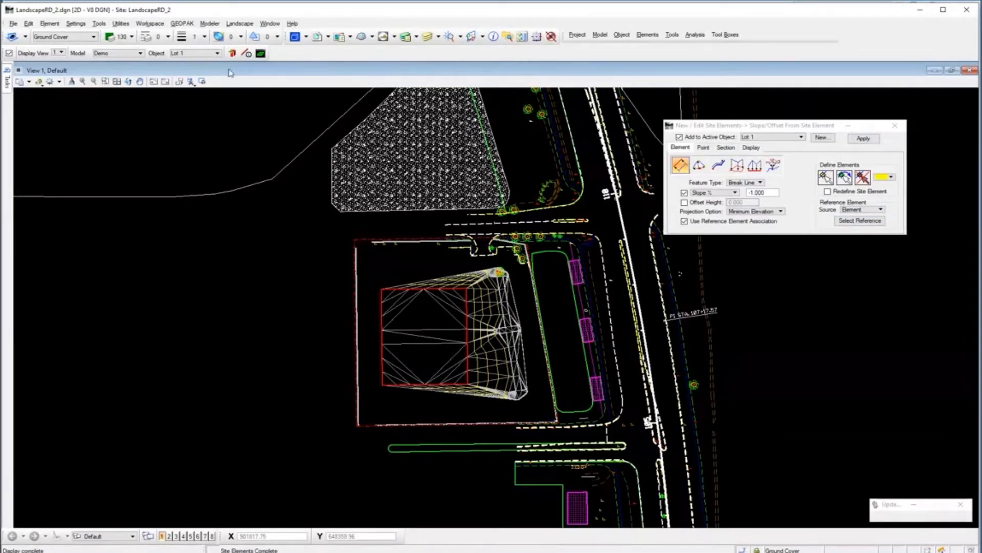
{"action": "left_click", "coordinate": [240, 23]}
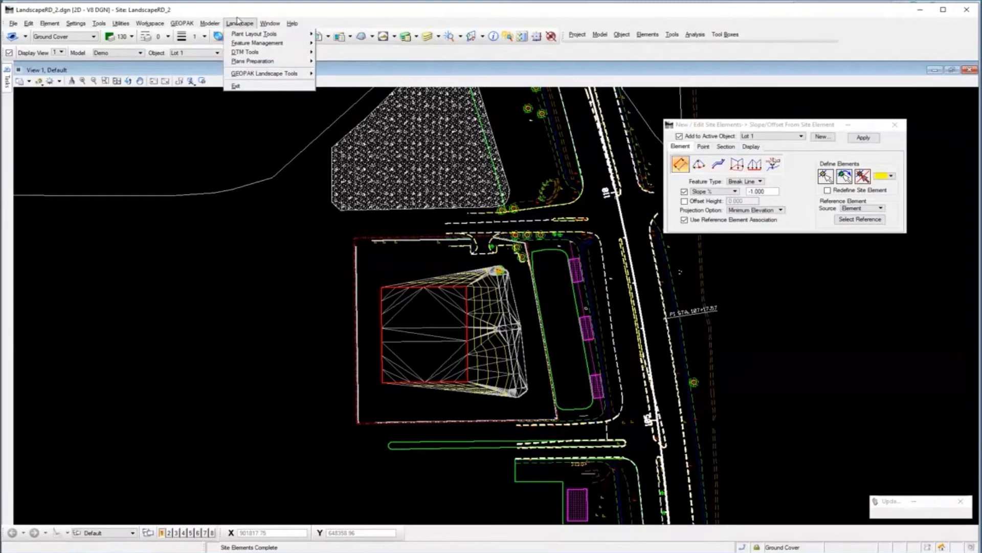
{"action": "mouse_move", "coordinate": [254, 33]}
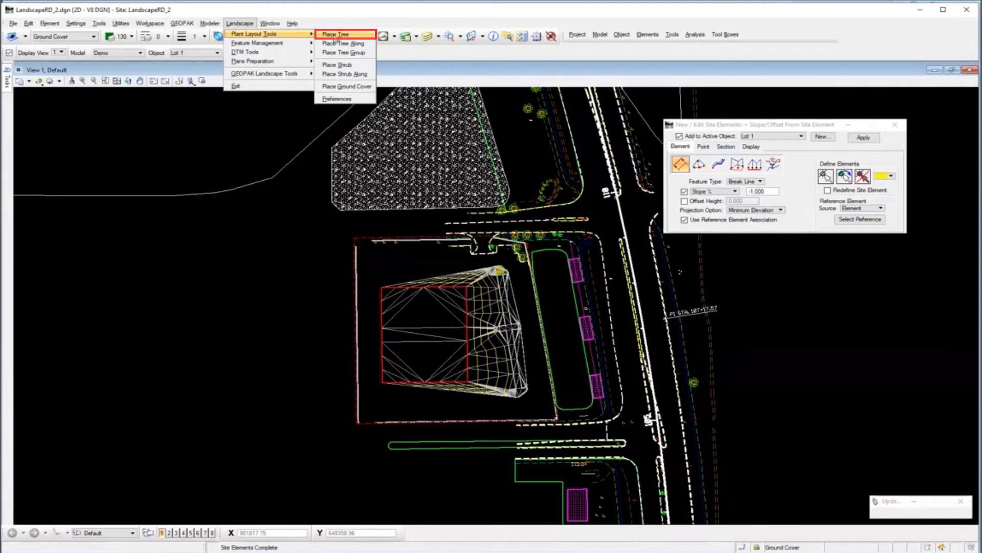
Open Place Tree and the 3PC AdHoc Attribute Manager, and show the tree feature list
{"action": "left_click", "coordinate": [336, 34]}
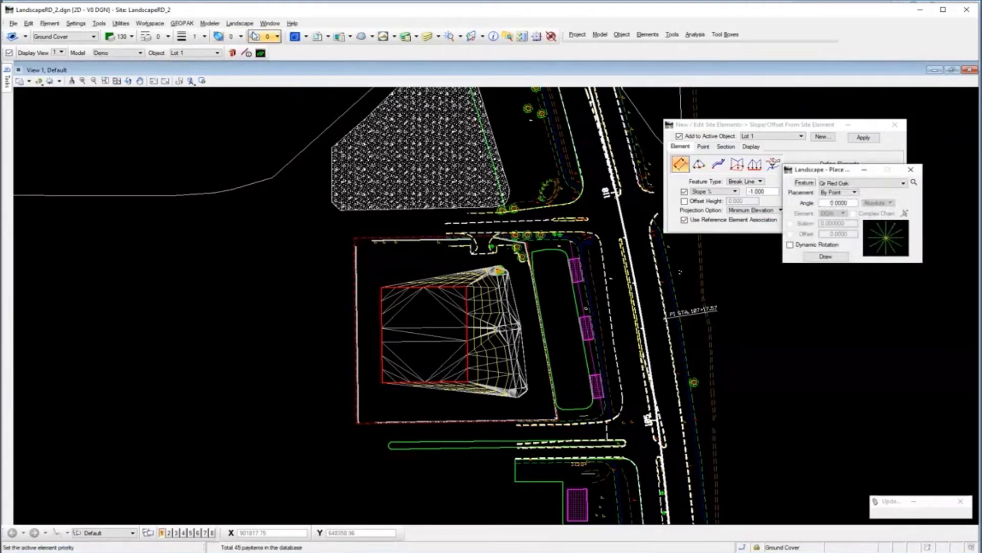
{"action": "left_click", "coordinate": [240, 23]}
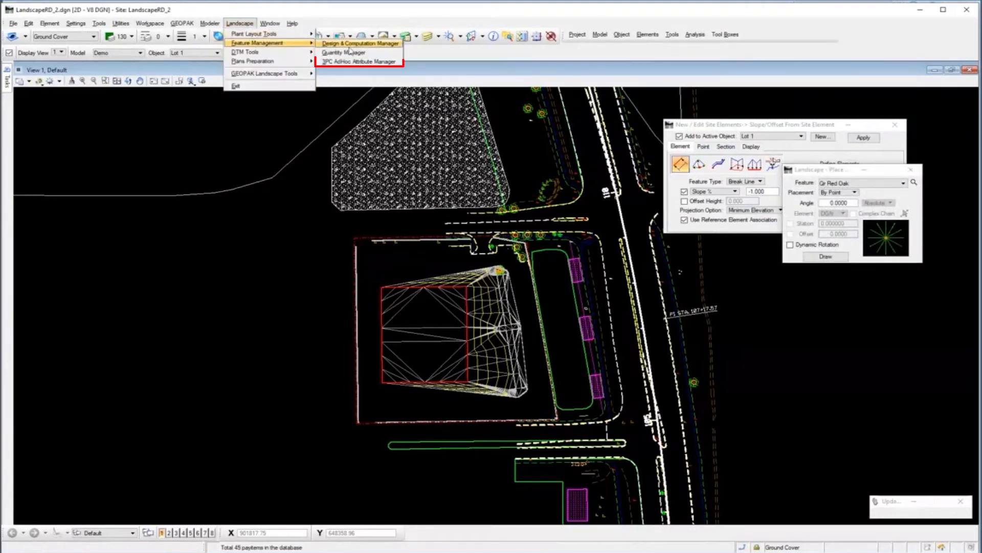
{"action": "left_click", "coordinate": [360, 60]}
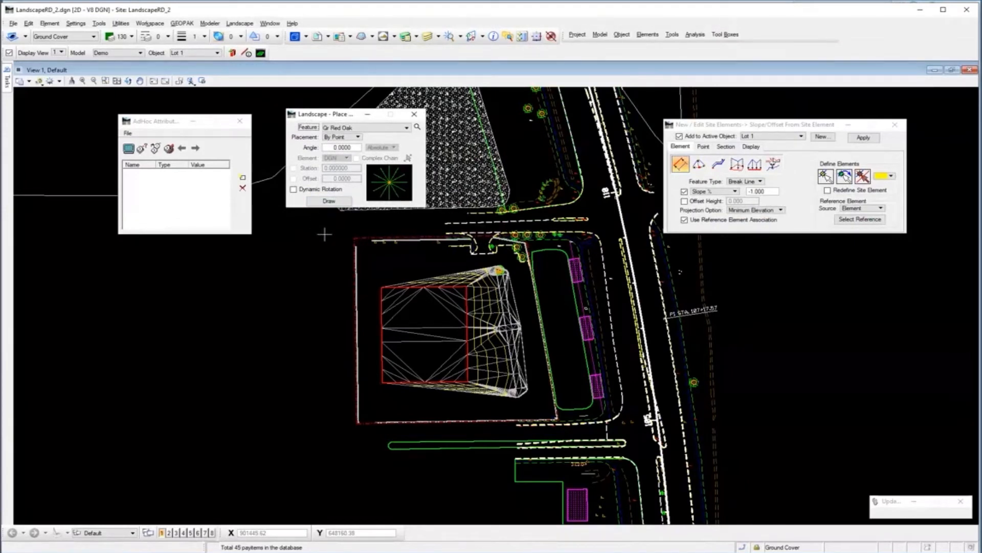
{"action": "mouse_move", "coordinate": [343, 229]}
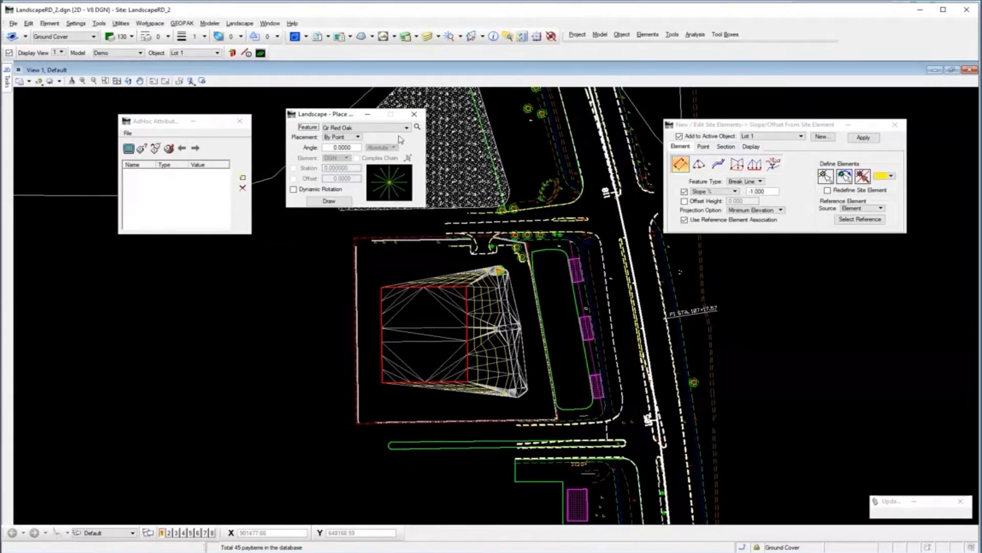
{"action": "left_click", "coordinate": [407, 127]}
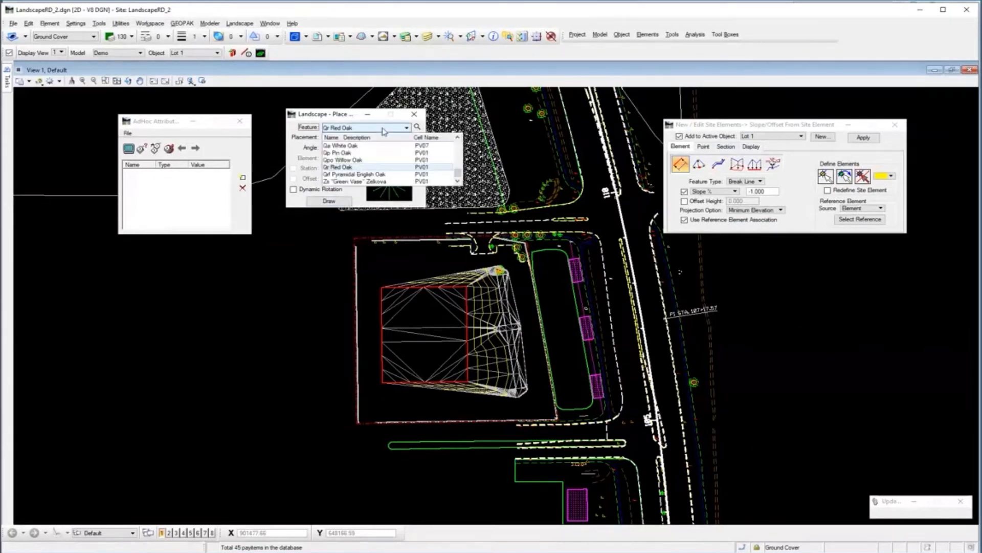
Choose Qa White Oak as the tree feature after briefly picking Qpo Willow Oak
{"action": "left_click", "coordinate": [344, 159]}
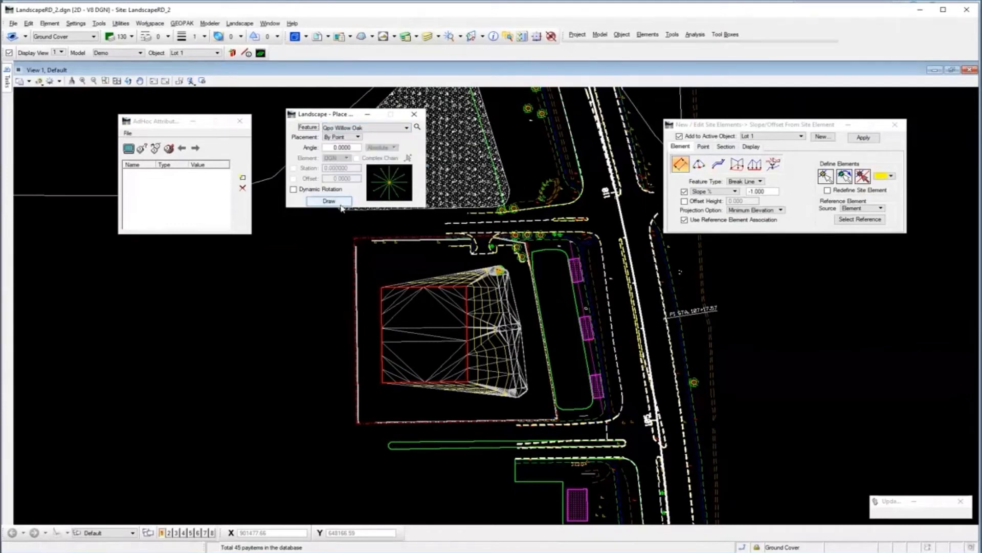
{"action": "left_click", "coordinate": [406, 128]}
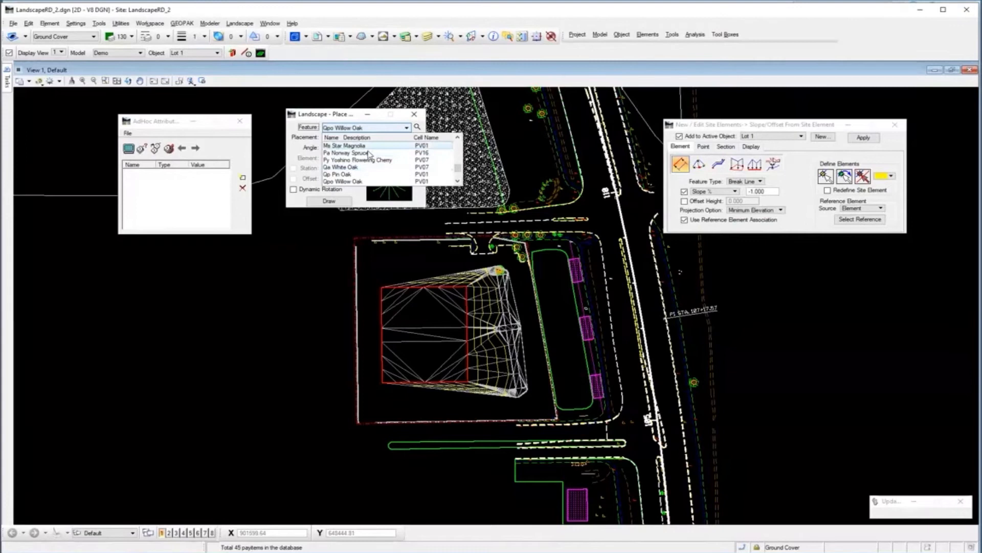
{"action": "left_click", "coordinate": [341, 167]}
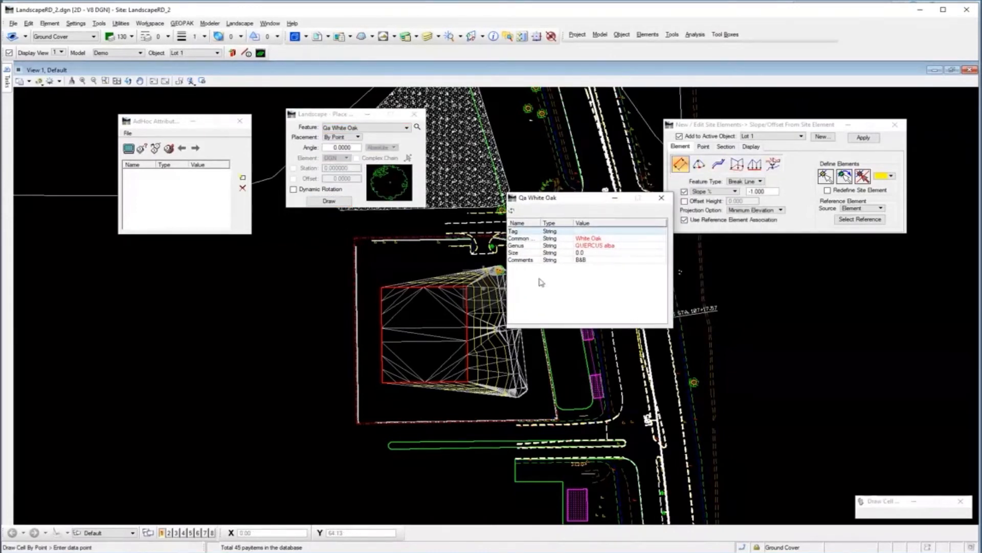
{"action": "mouse_move", "coordinate": [598, 238]}
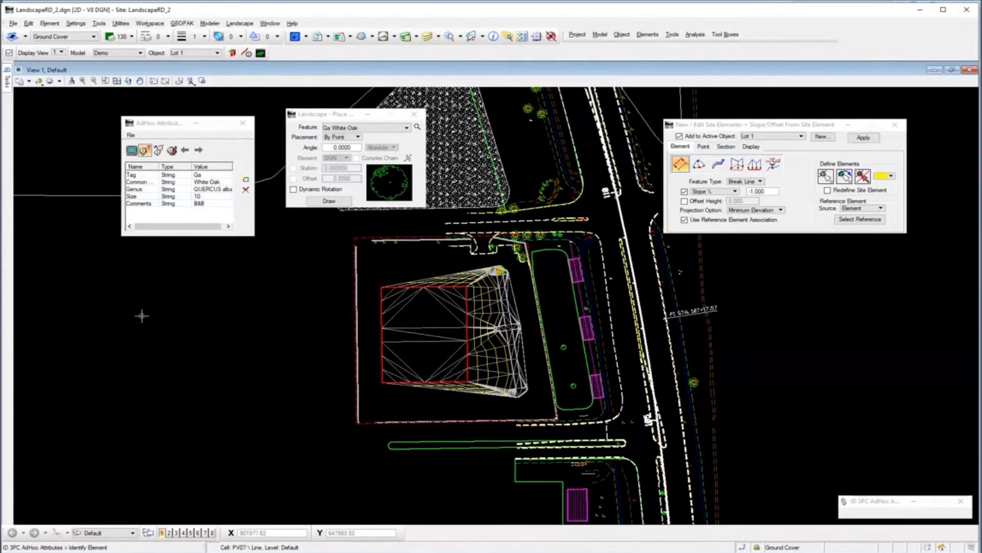
{"action": "mouse_move", "coordinate": [223, 299]}
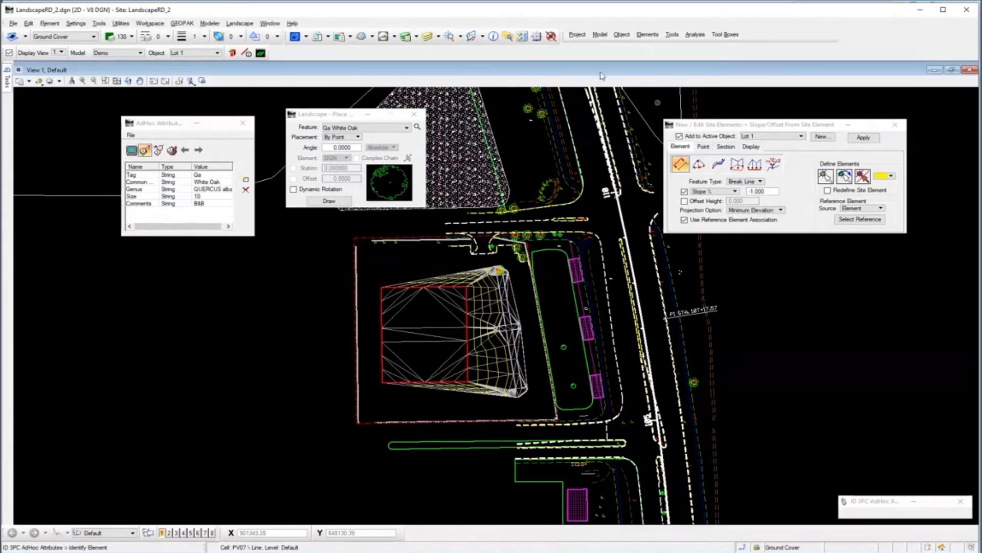
Launch Plan View Labeling from GEOPAK ROAD Plans Preparation
{"action": "left_click", "coordinate": [182, 23]}
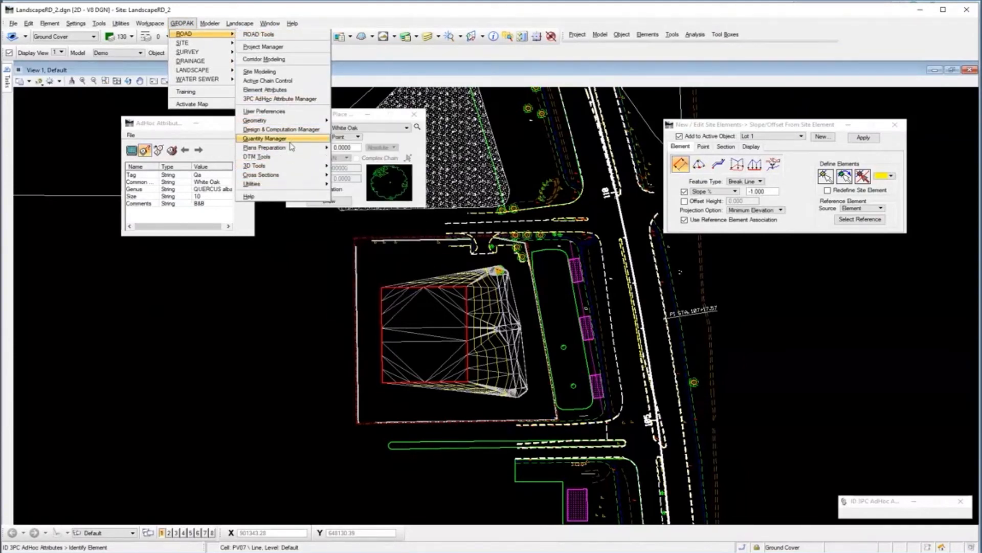
{"action": "mouse_move", "coordinate": [263, 146]}
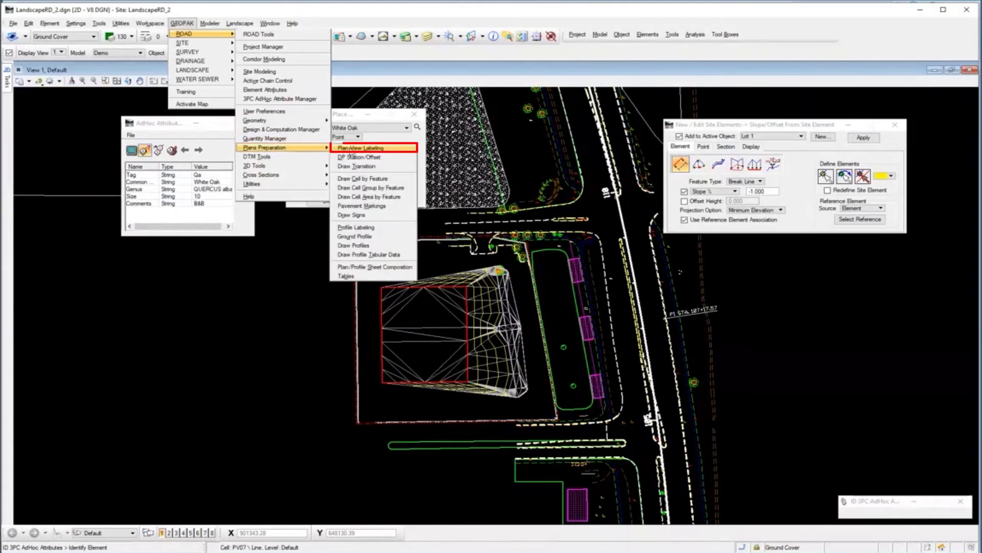
{"action": "left_click", "coordinate": [360, 148]}
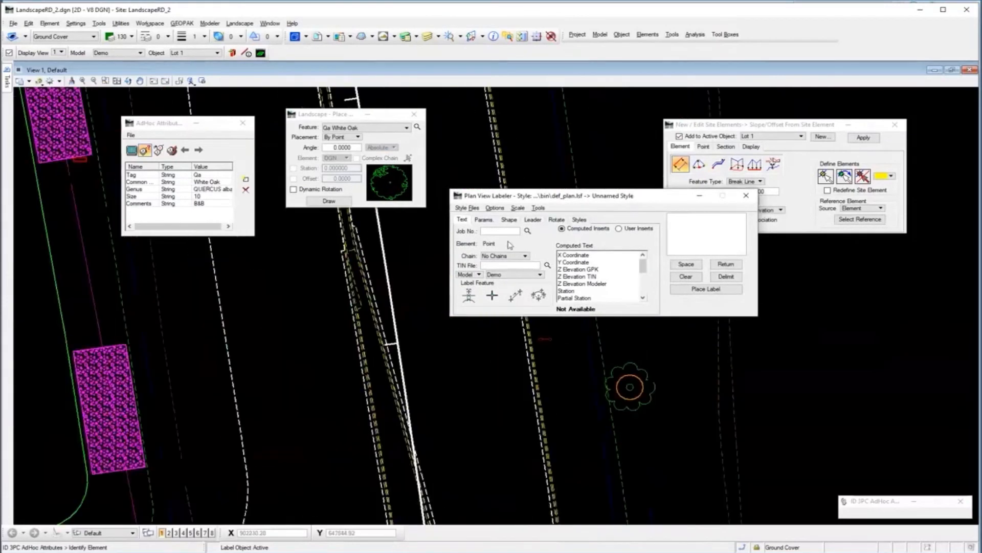
Label the tree point with computed coordinates E 274988.0152 and N 197462.1742
{"action": "left_click", "coordinate": [492, 295]}
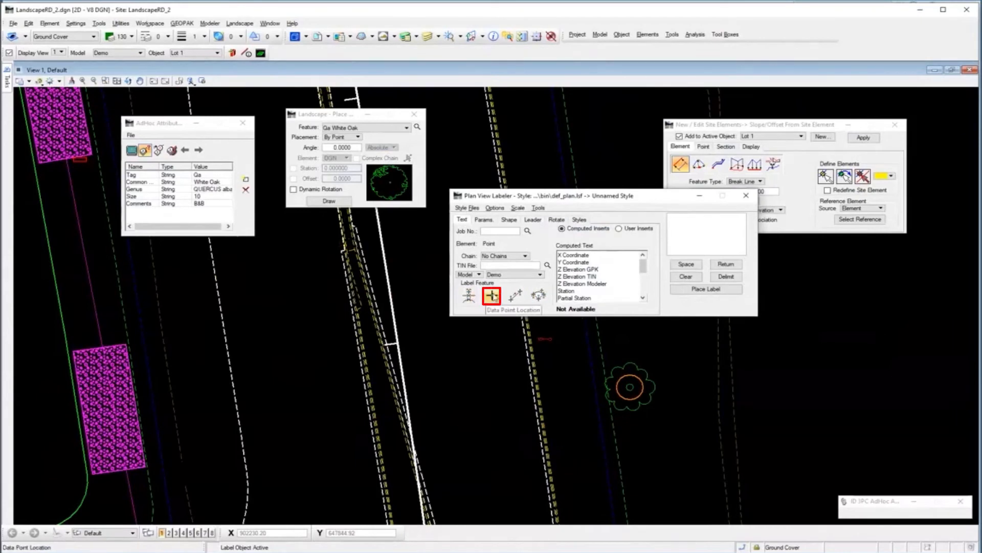
{"action": "left_click", "coordinate": [492, 295]}
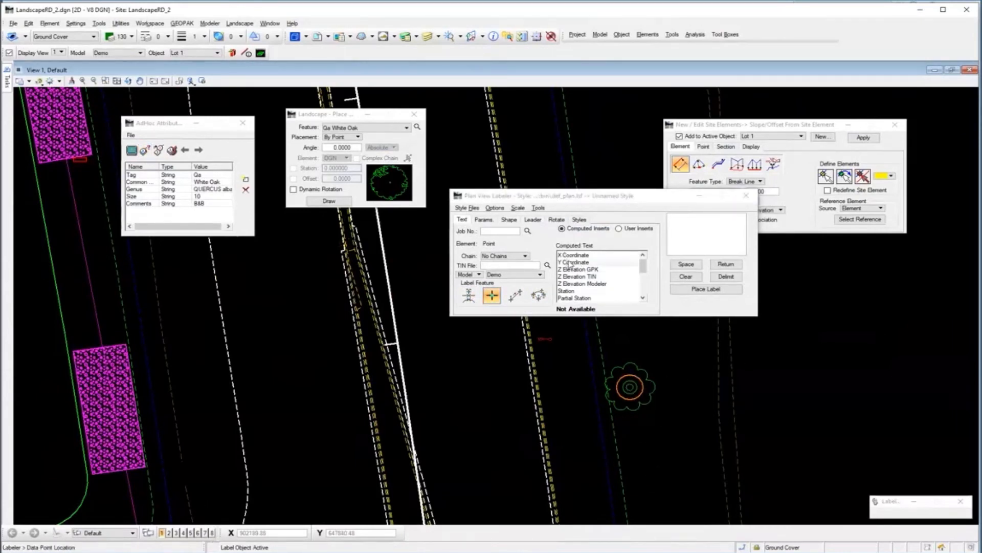
{"action": "left_click", "coordinate": [573, 254]}
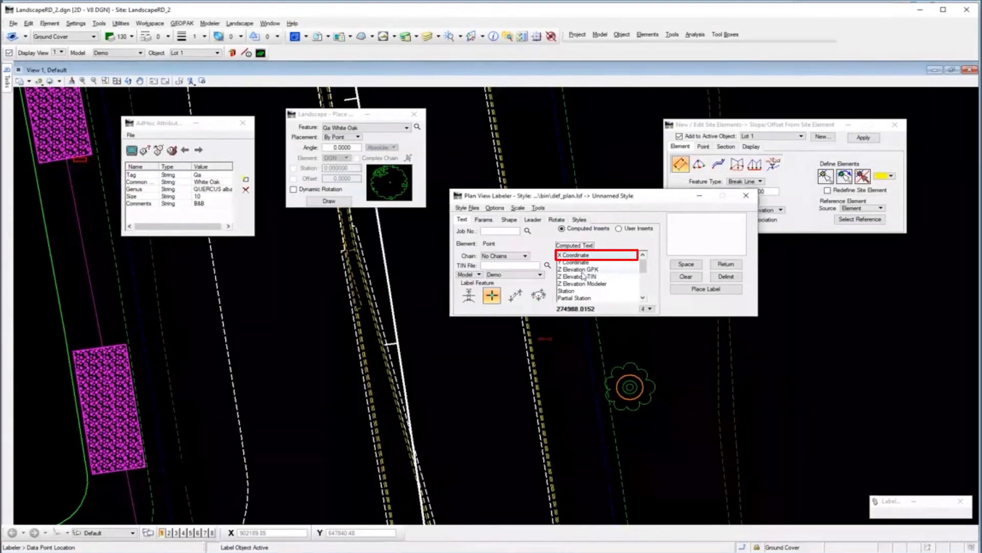
{"action": "left_click", "coordinate": [572, 255]}
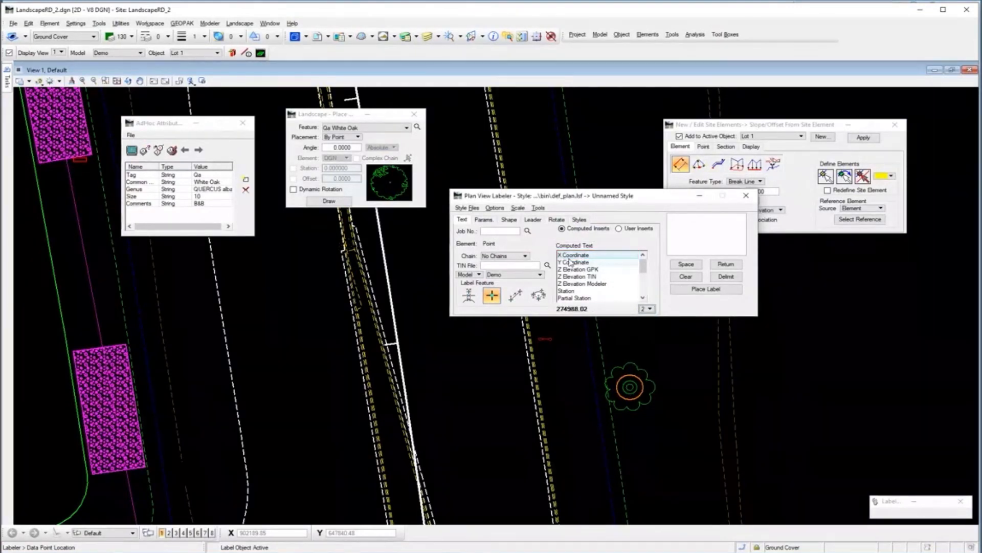
{"action": "left_click", "coordinate": [573, 262]}
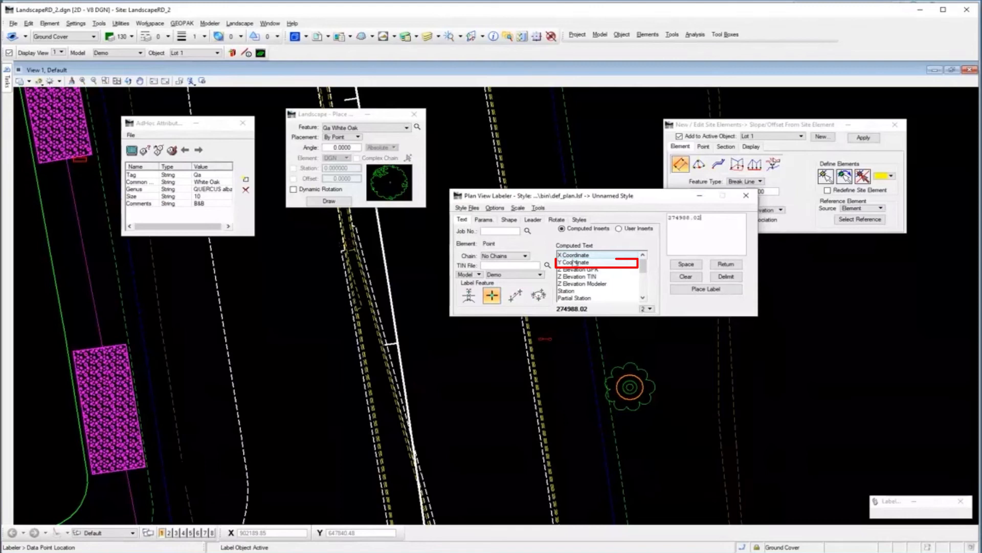
{"action": "left_click", "coordinate": [574, 262]}
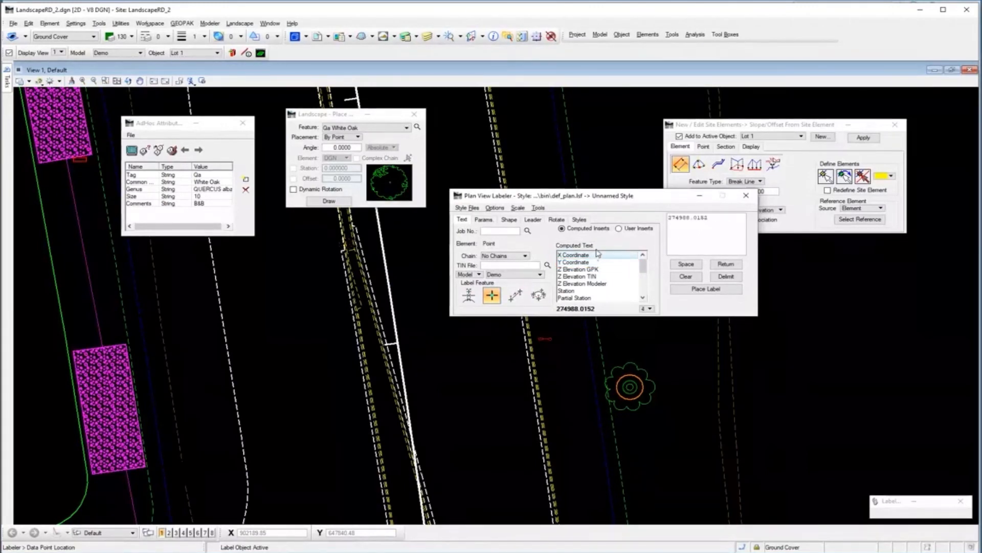
{"action": "left_click", "coordinate": [573, 261]}
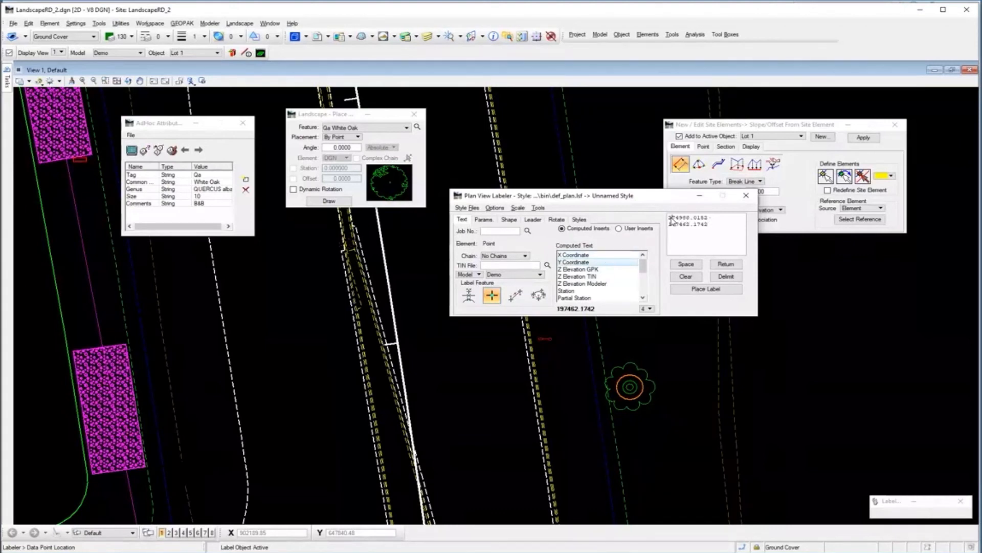
{"action": "mouse_move", "coordinate": [673, 220]}
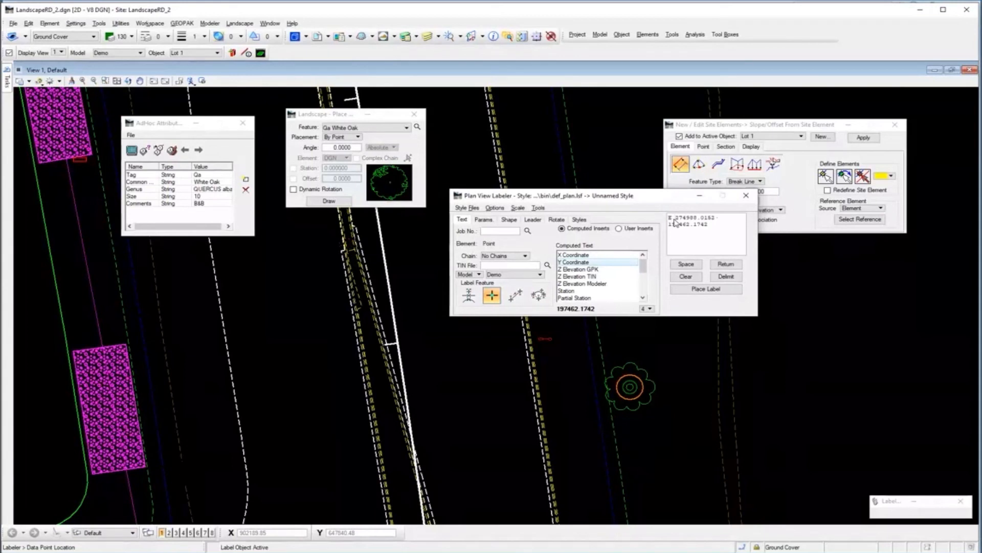
{"action": "mouse_move", "coordinate": [670, 228]}
{"action": "type", "text": "N "}
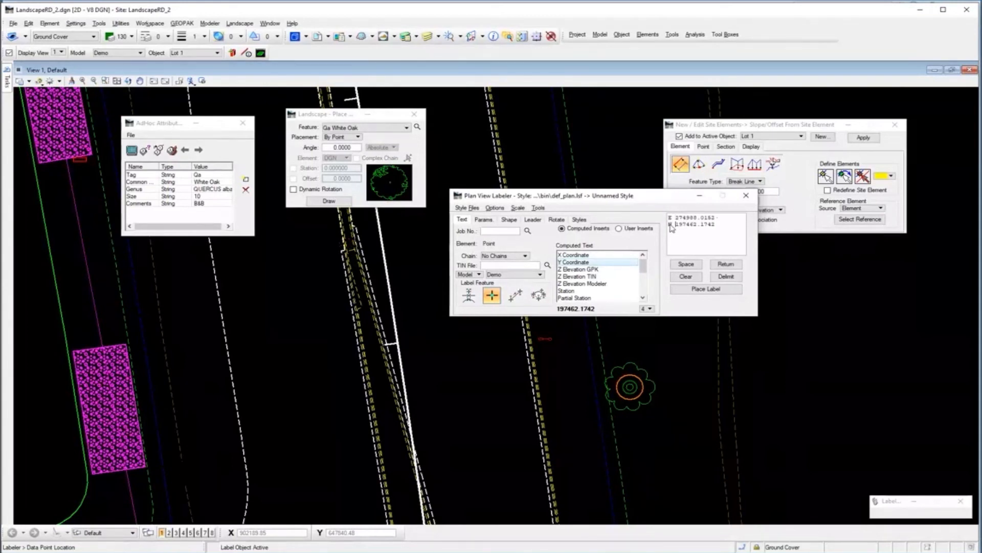
{"action": "left_click", "coordinate": [508, 220]}
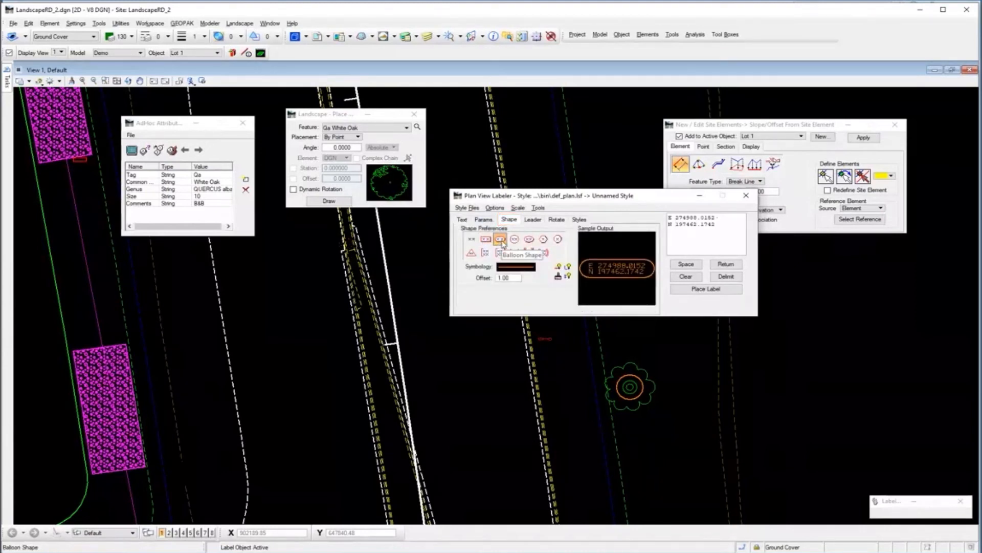
Place the E/N coordinate label in a balloon, with its leader anchored at the White Oak tree
{"action": "left_click", "coordinate": [532, 220]}
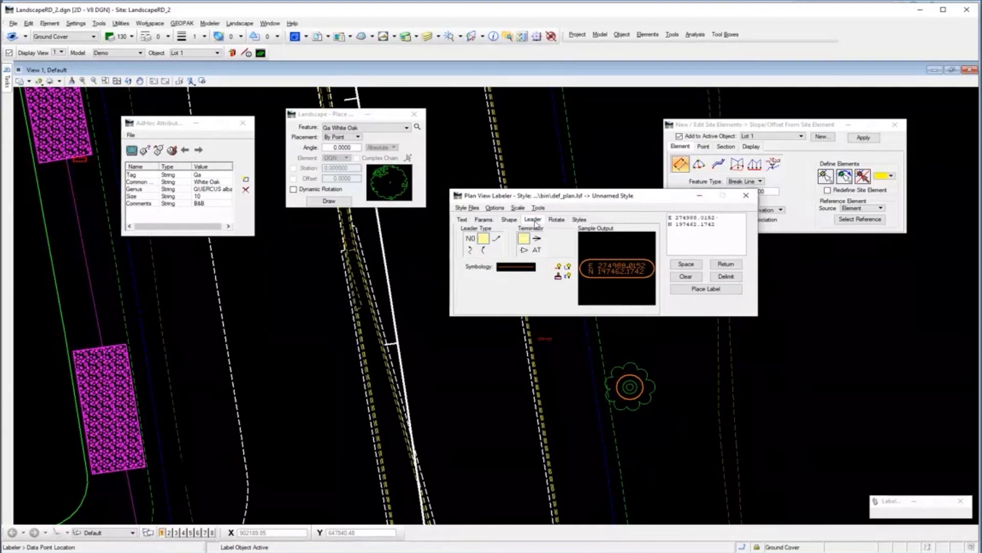
{"action": "left_click", "coordinate": [705, 288]}
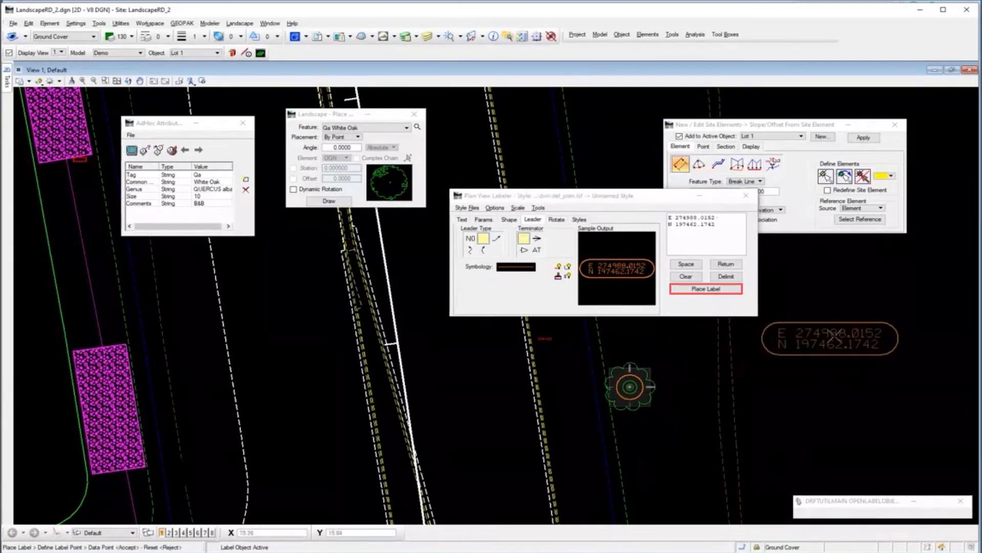
{"action": "left_click", "coordinate": [706, 288]}
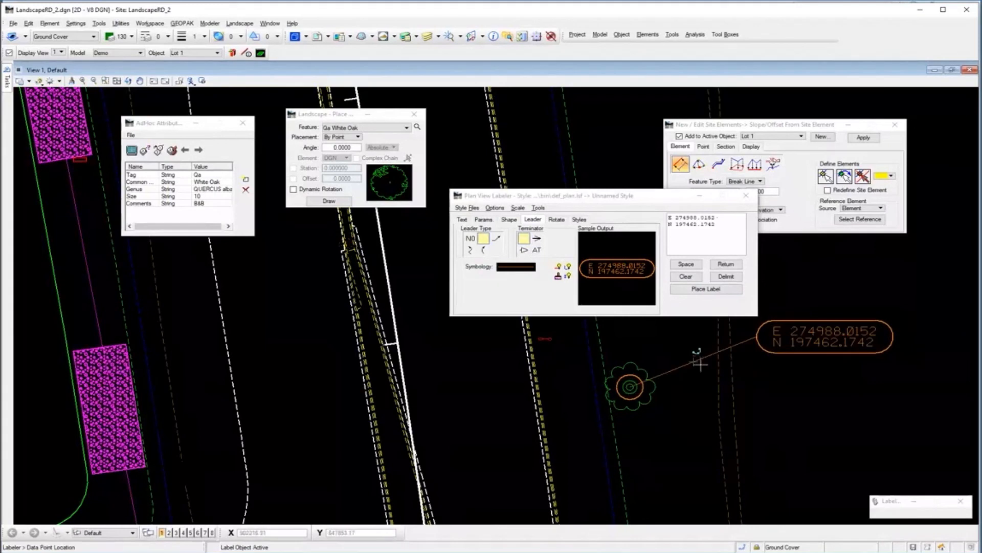